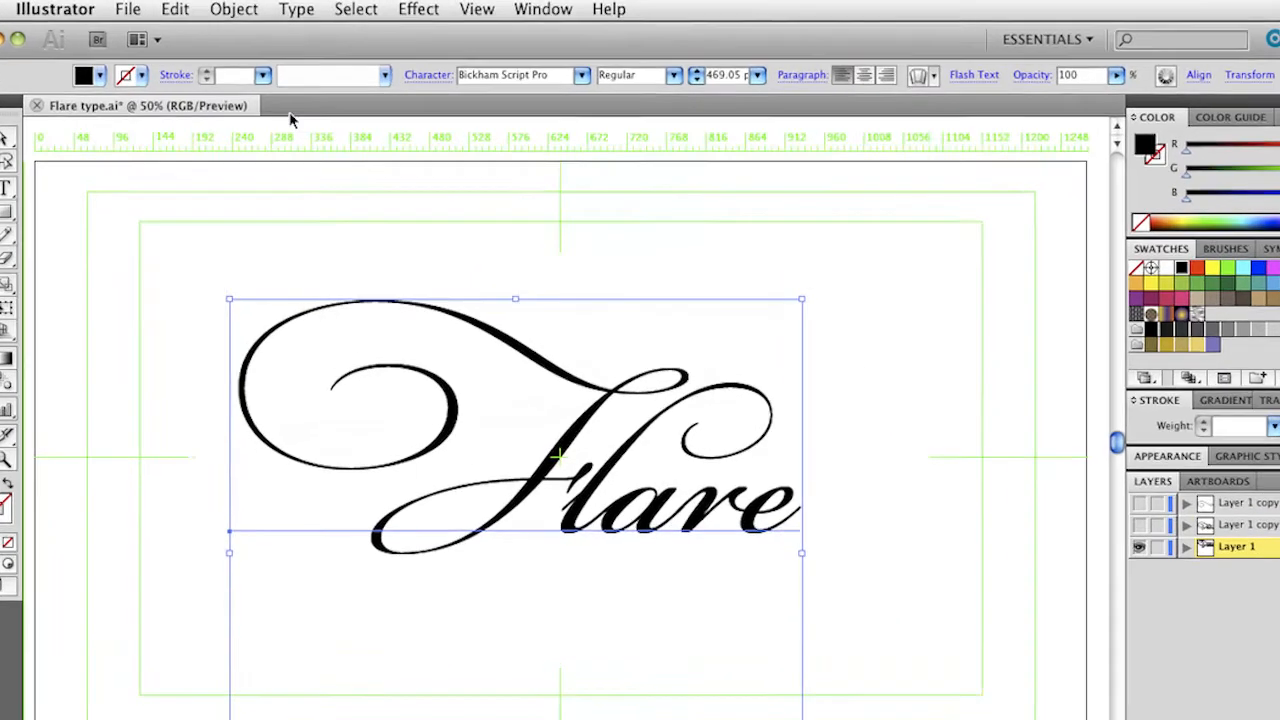
Open the Glyphs panel showing alternates for the selected F of Flare
{"action": "left_click", "coordinate": [296, 9]}
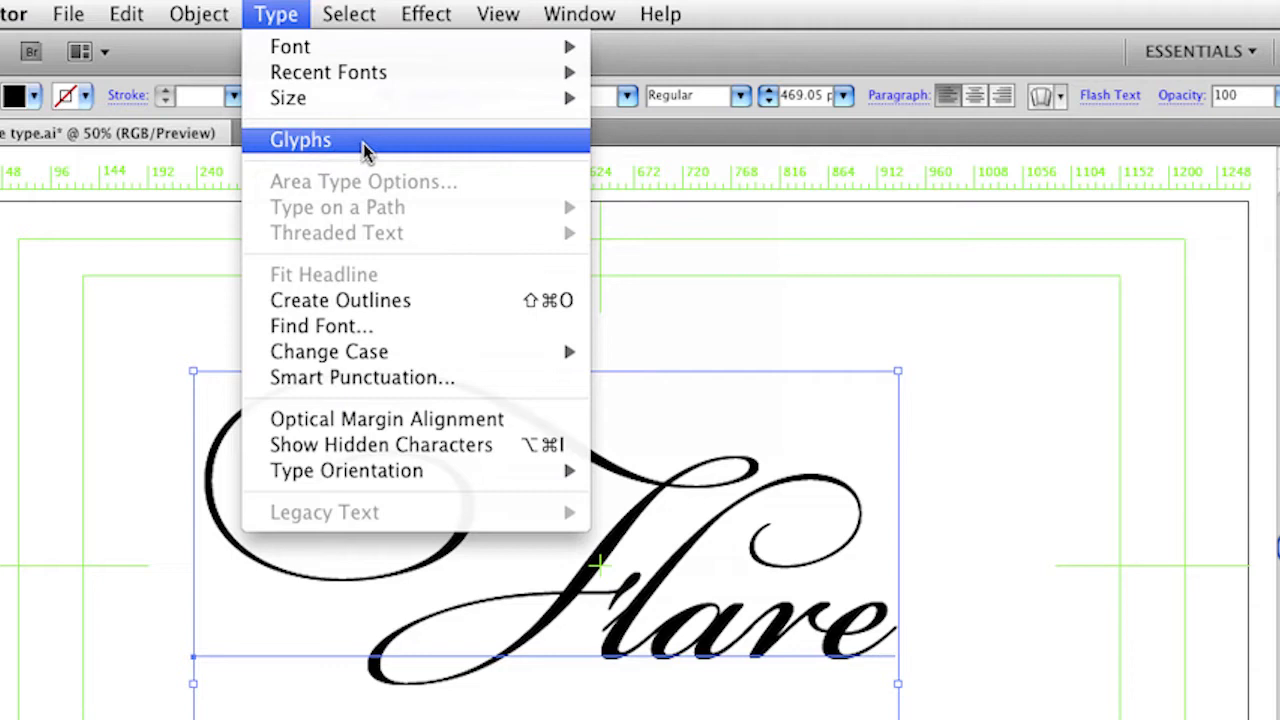
{"action": "left_click", "coordinate": [301, 139]}
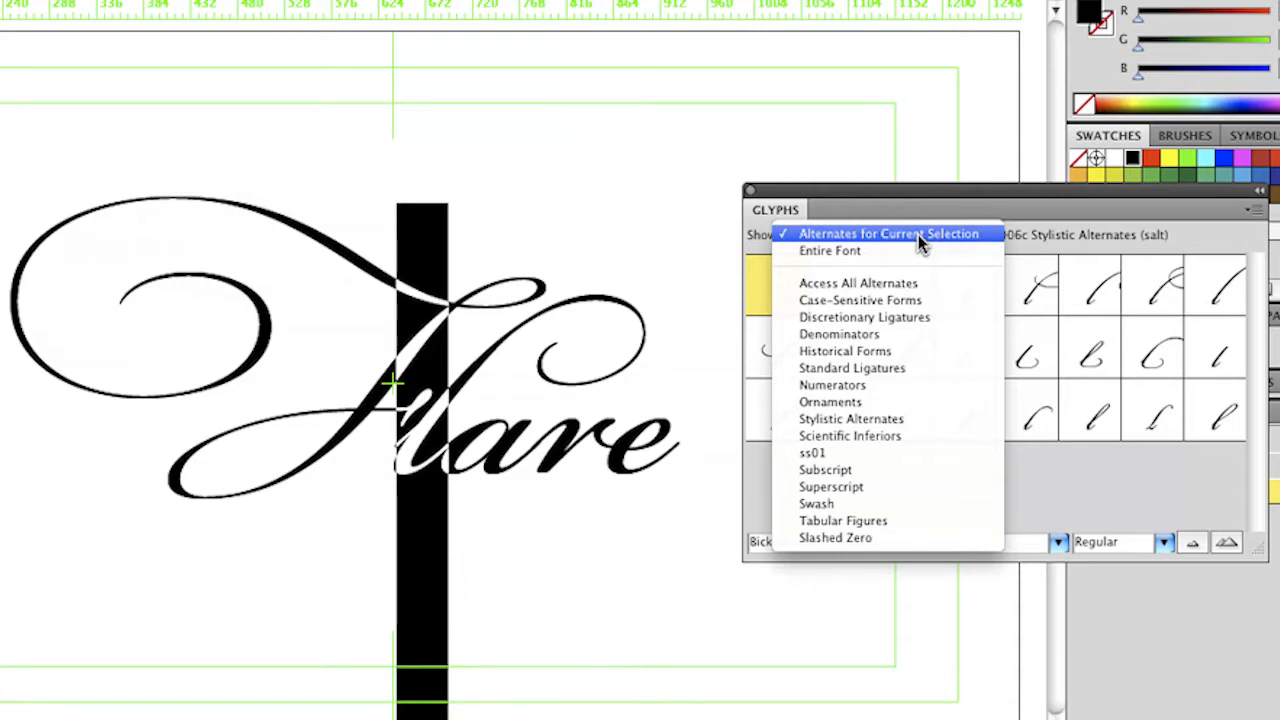
Try longer swash alternates for the l, then a swash alternate for the F
{"action": "left_click", "coordinate": [889, 233]}
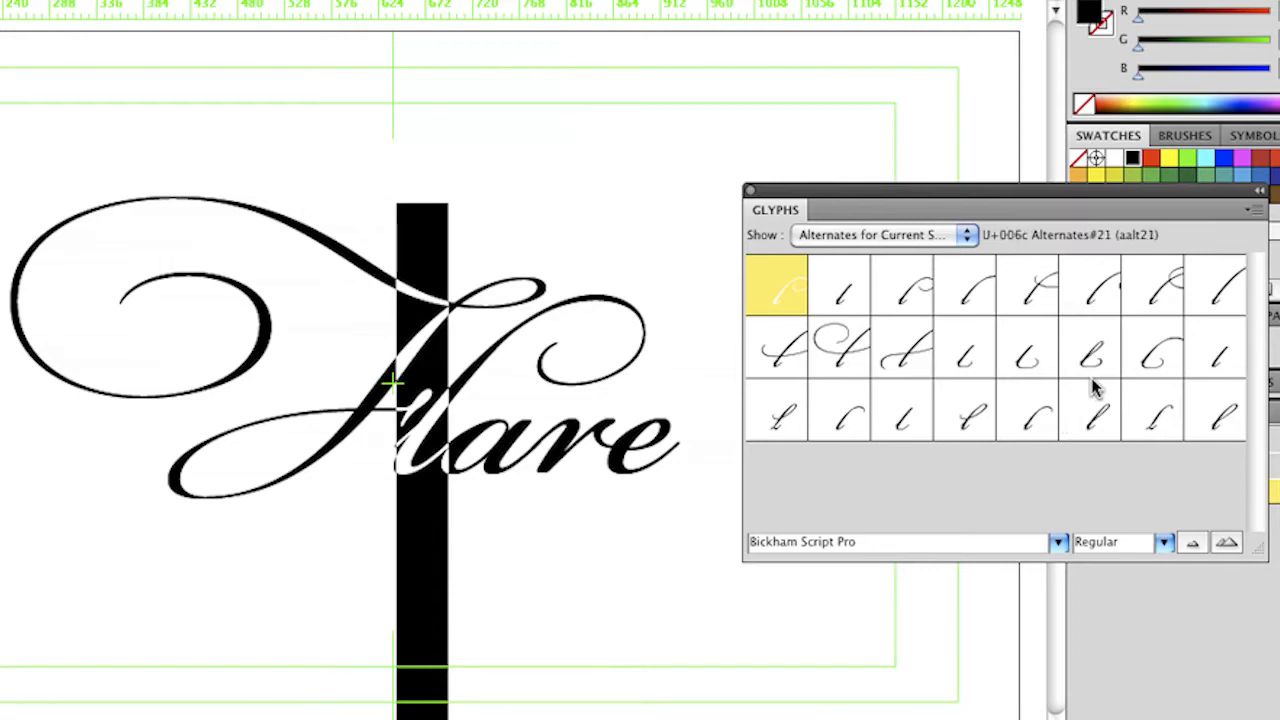
{"action": "mouse_move", "coordinate": [1040, 300]}
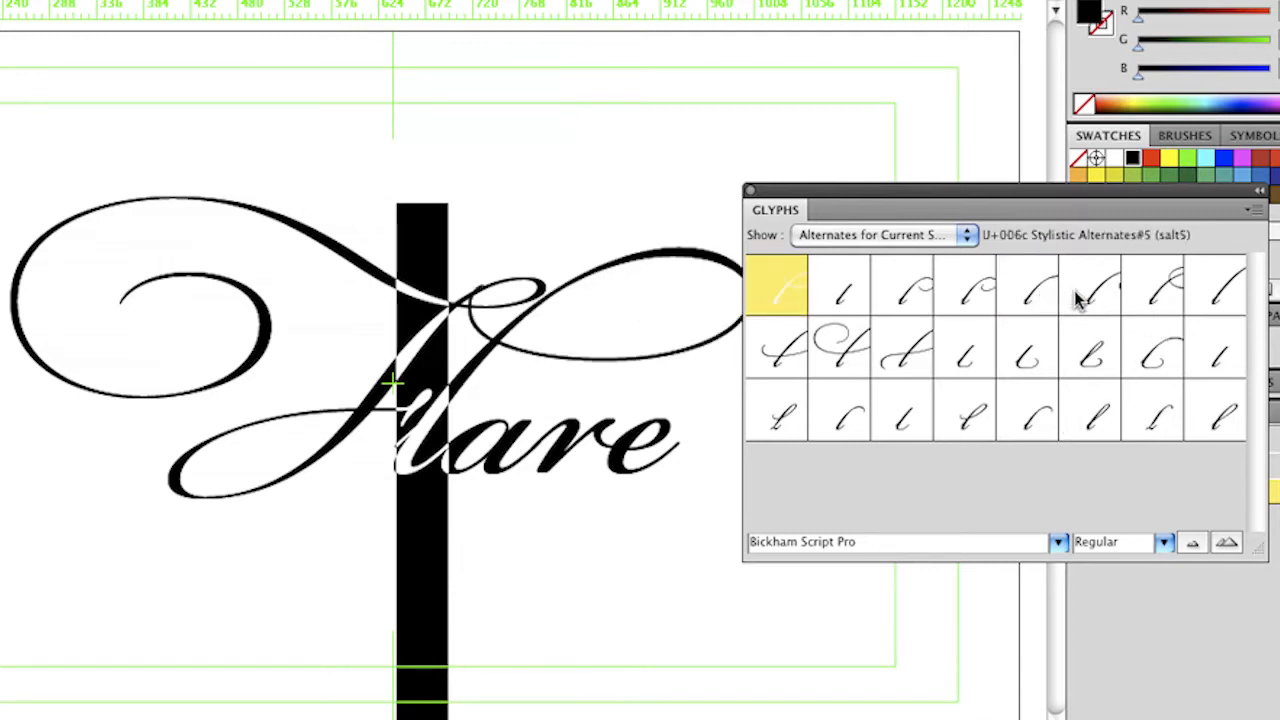
{"action": "left_click", "coordinate": [900, 285]}
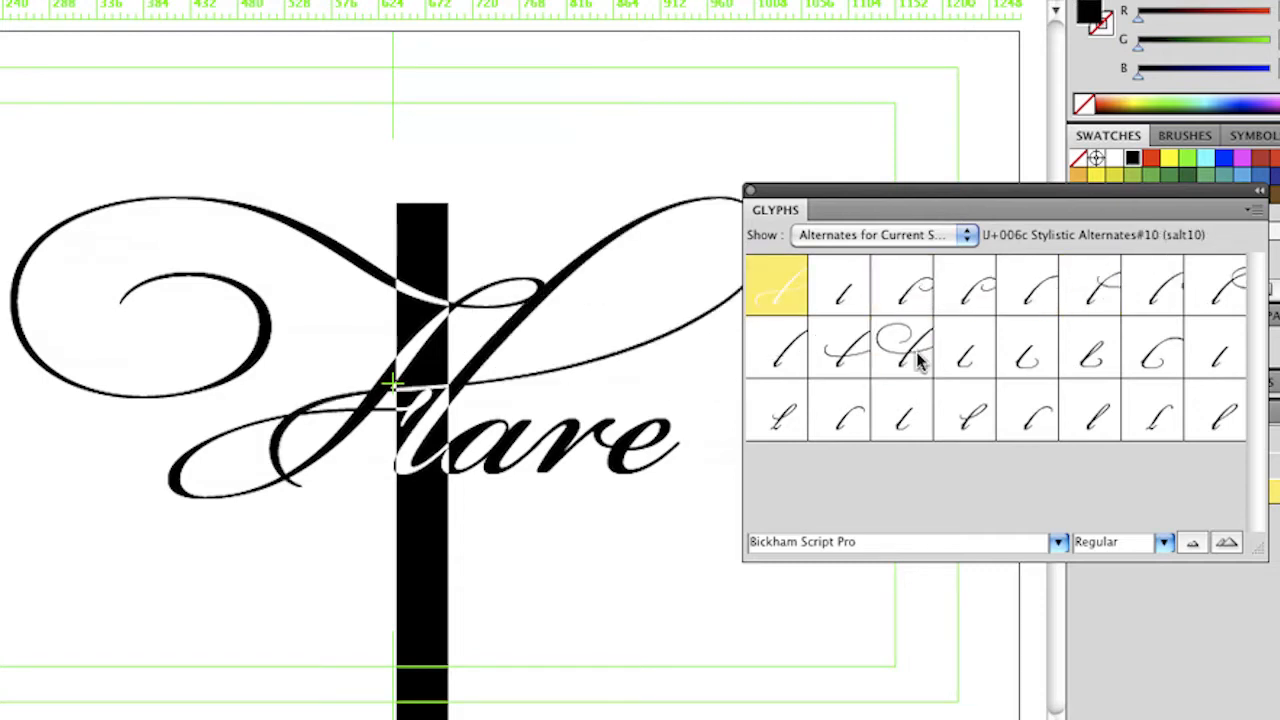
{"action": "left_click", "coordinate": [1026, 350]}
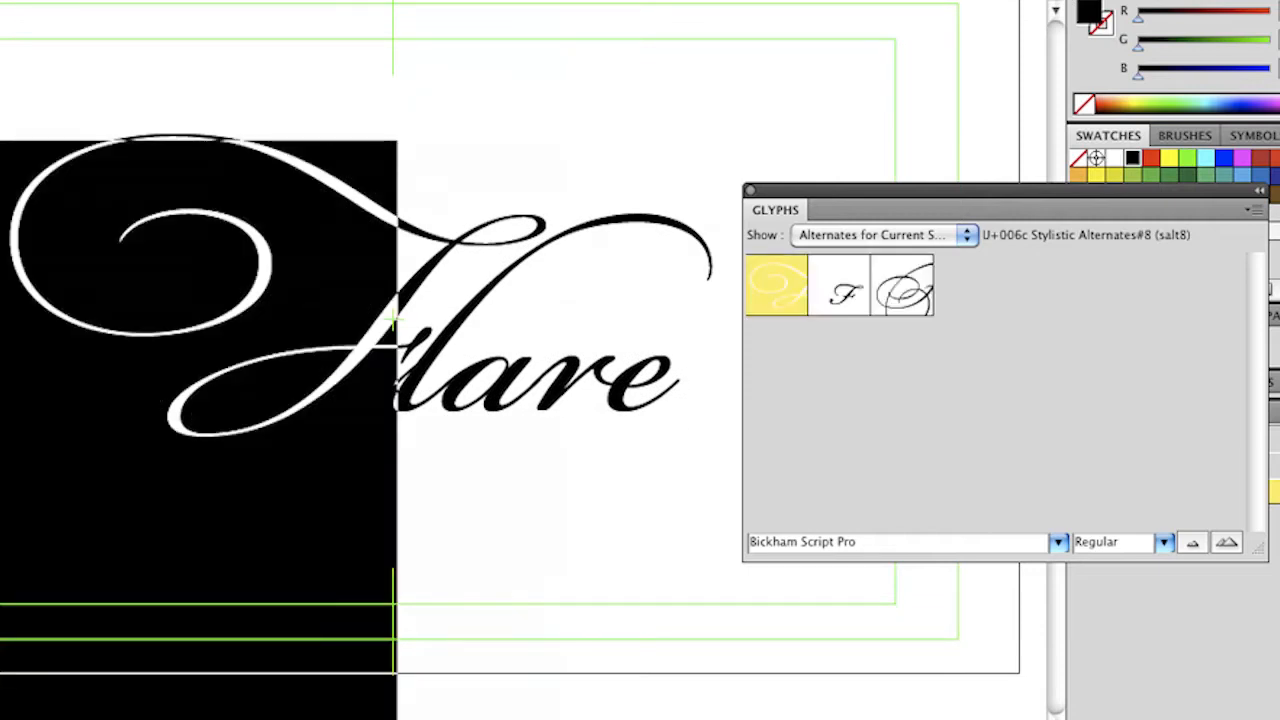
{"action": "left_click", "coordinate": [840, 287]}
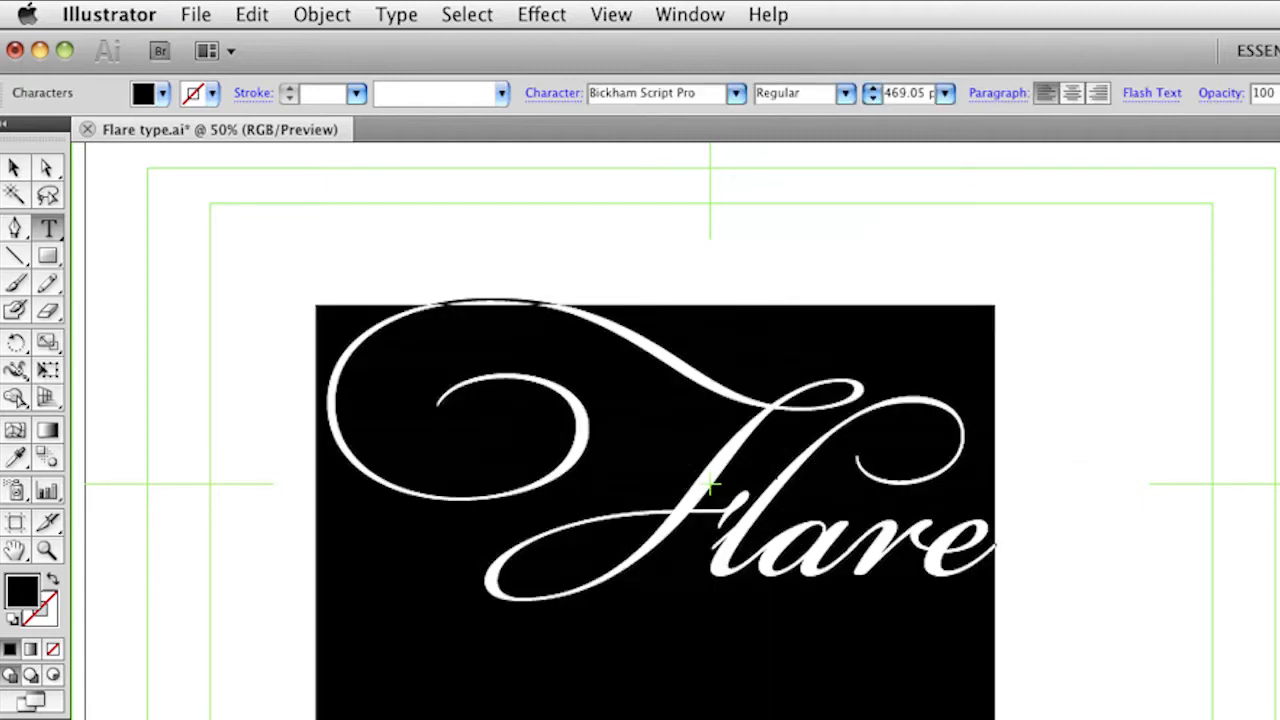
Switch to After Effects to view Comp 1's purple Flare with its lens flare
{"action": "left_click", "coordinate": [251, 14]}
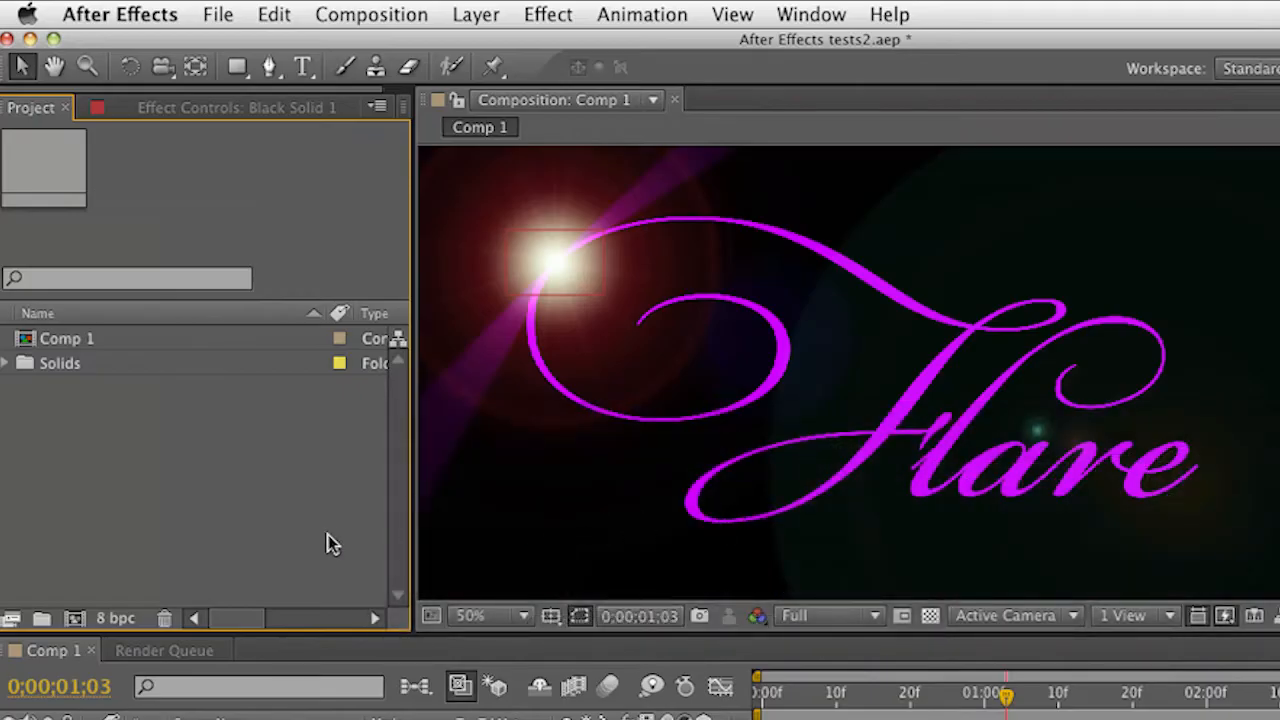
{"action": "mouse_move", "coordinate": [72, 618]}
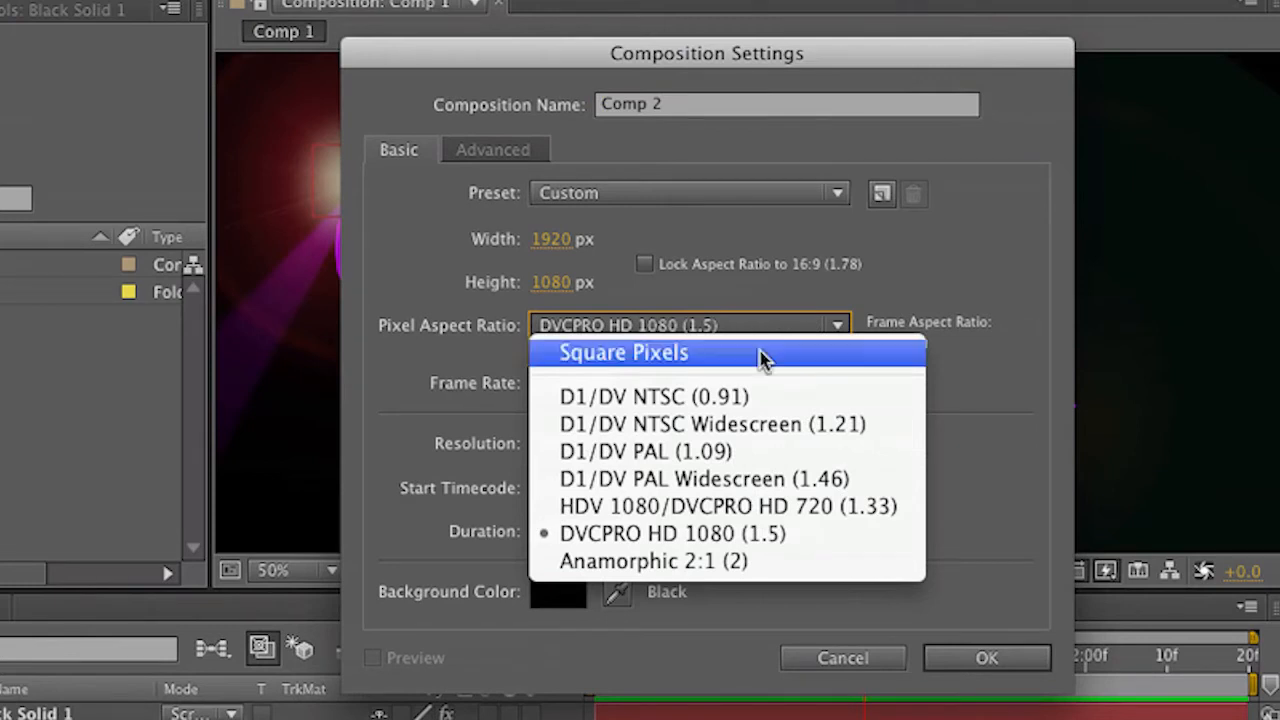
{"action": "mouse_move", "coordinate": [765, 550]}
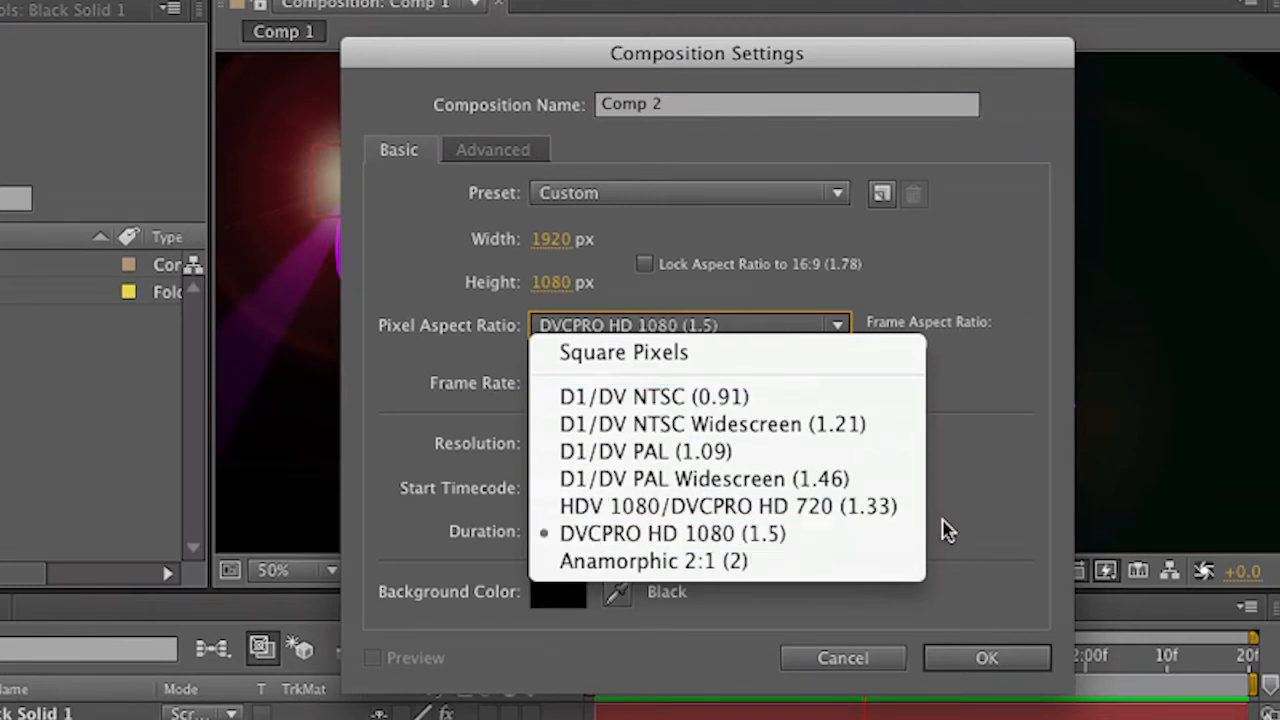
Accept Comp 2 settings: 1920×1080, DVCPRO HD 1080, 29.97 fps, 10 seconds
{"action": "left_click", "coordinate": [672, 533]}
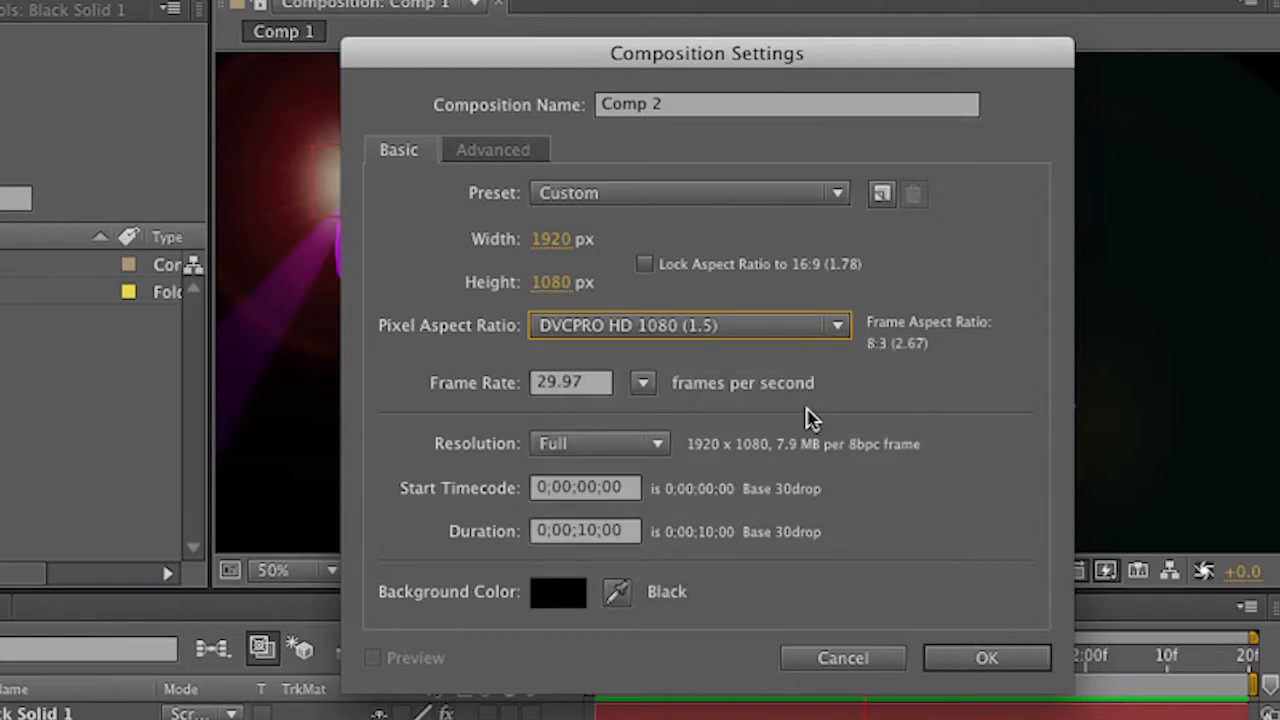
{"action": "mouse_move", "coordinate": [685, 145]}
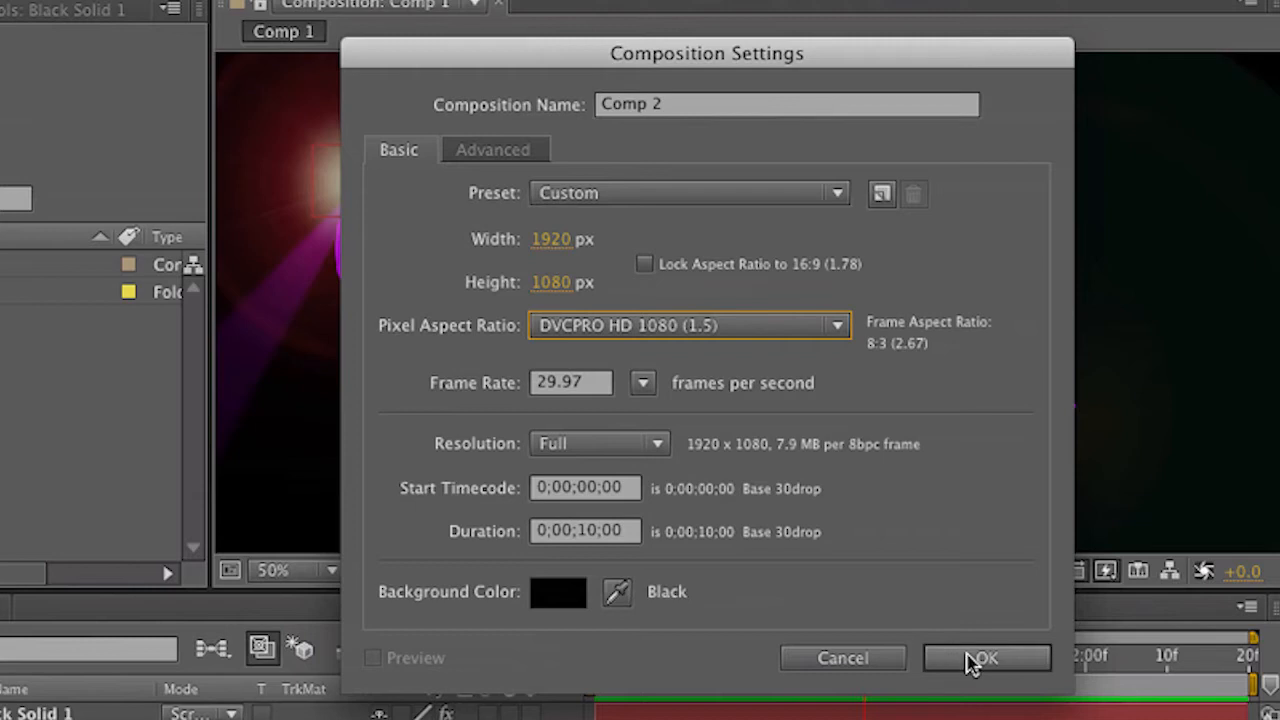
{"action": "left_click", "coordinate": [985, 658]}
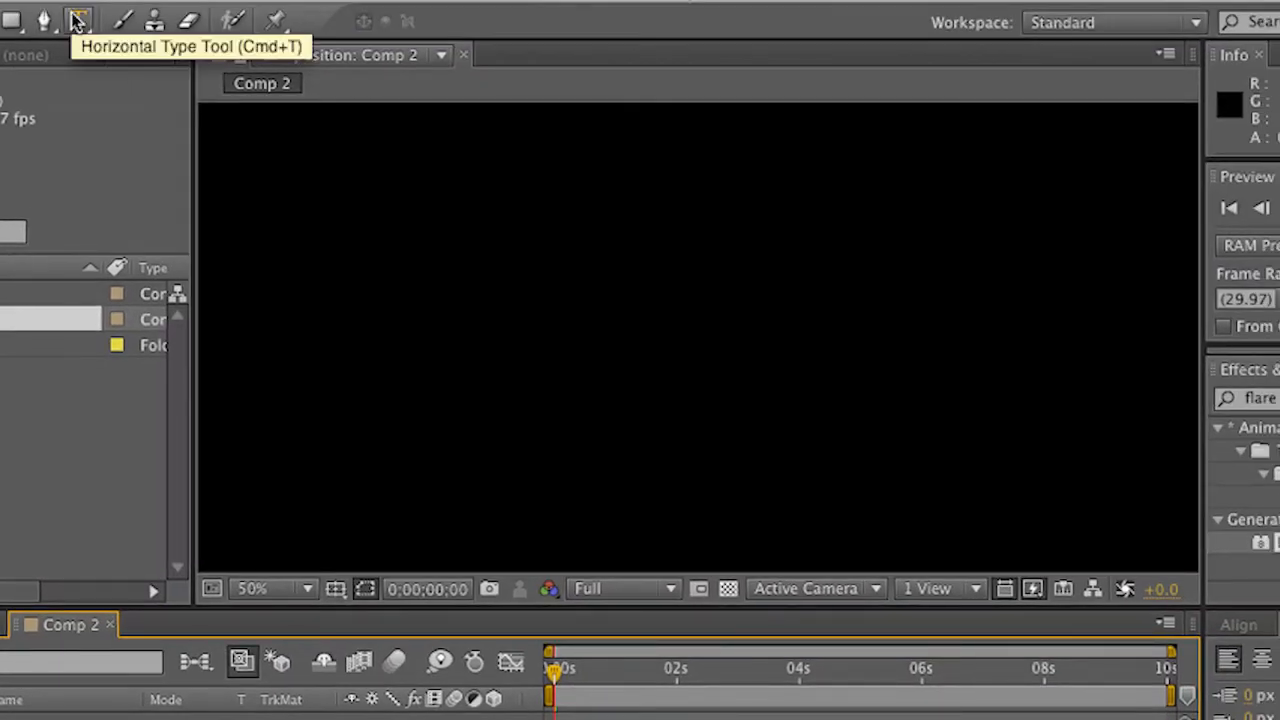
Type 'Flare' as a script text layer coloured purple #B918D6
{"action": "left_click", "coordinate": [78, 20]}
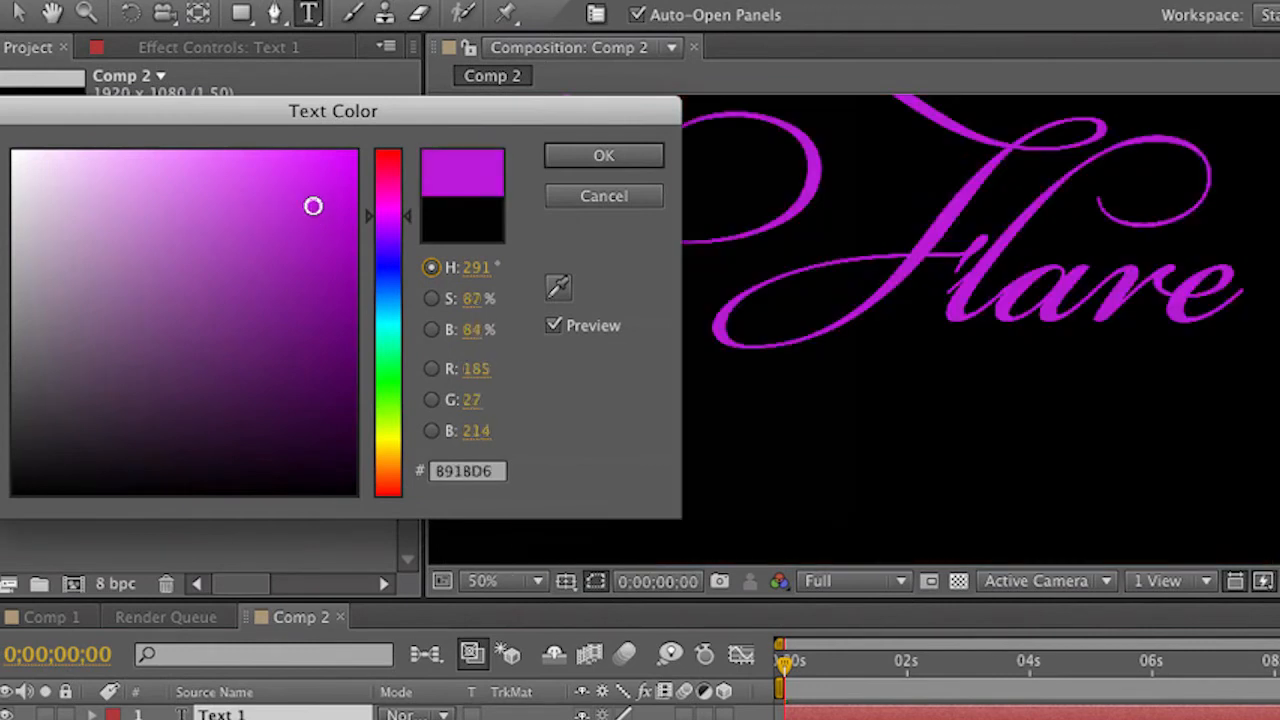
{"action": "left_click", "coordinate": [603, 155]}
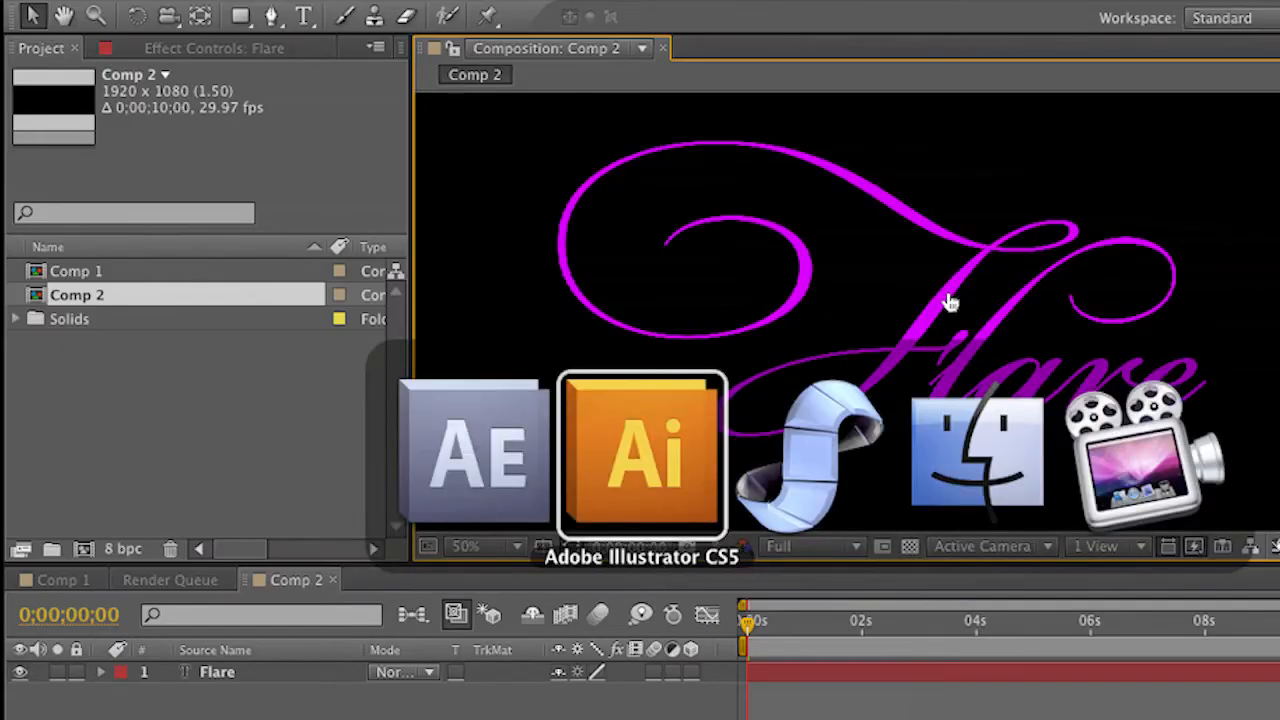
Return to the Illustrator Flare document to inspect the letter outlines
{"action": "left_click", "coordinate": [641, 455]}
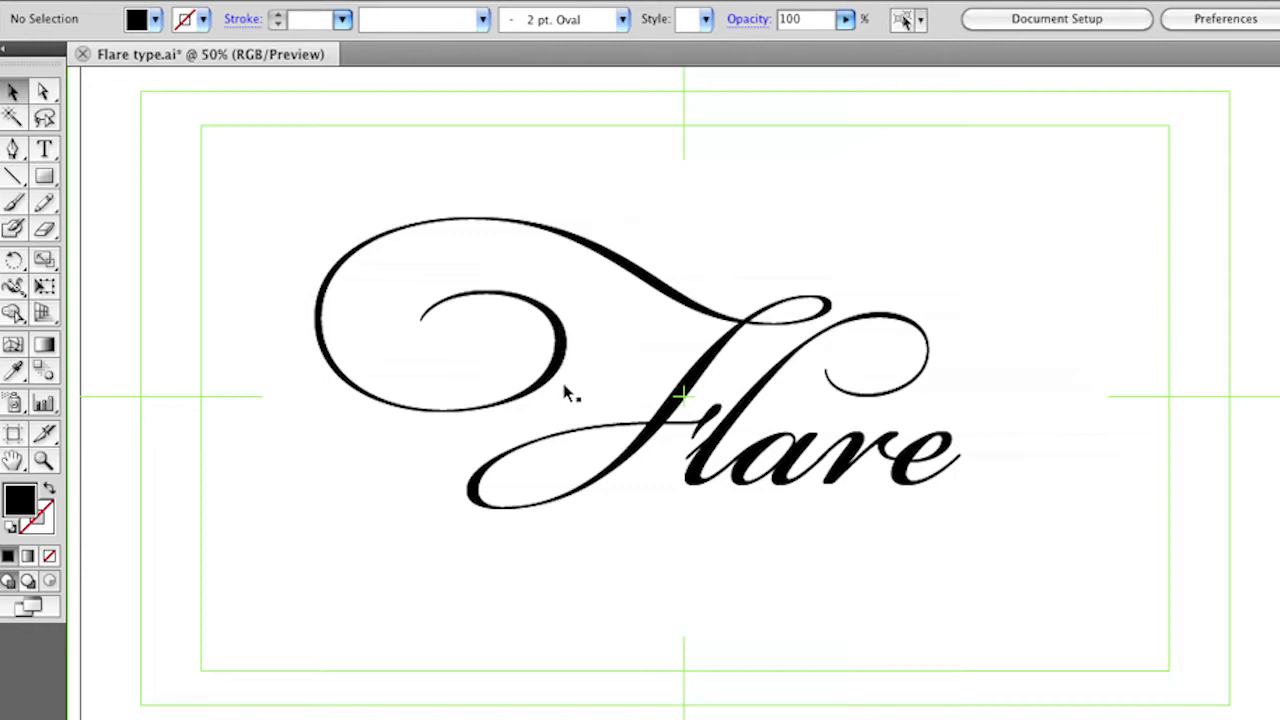
{"action": "mouse_move", "coordinate": [445, 368]}
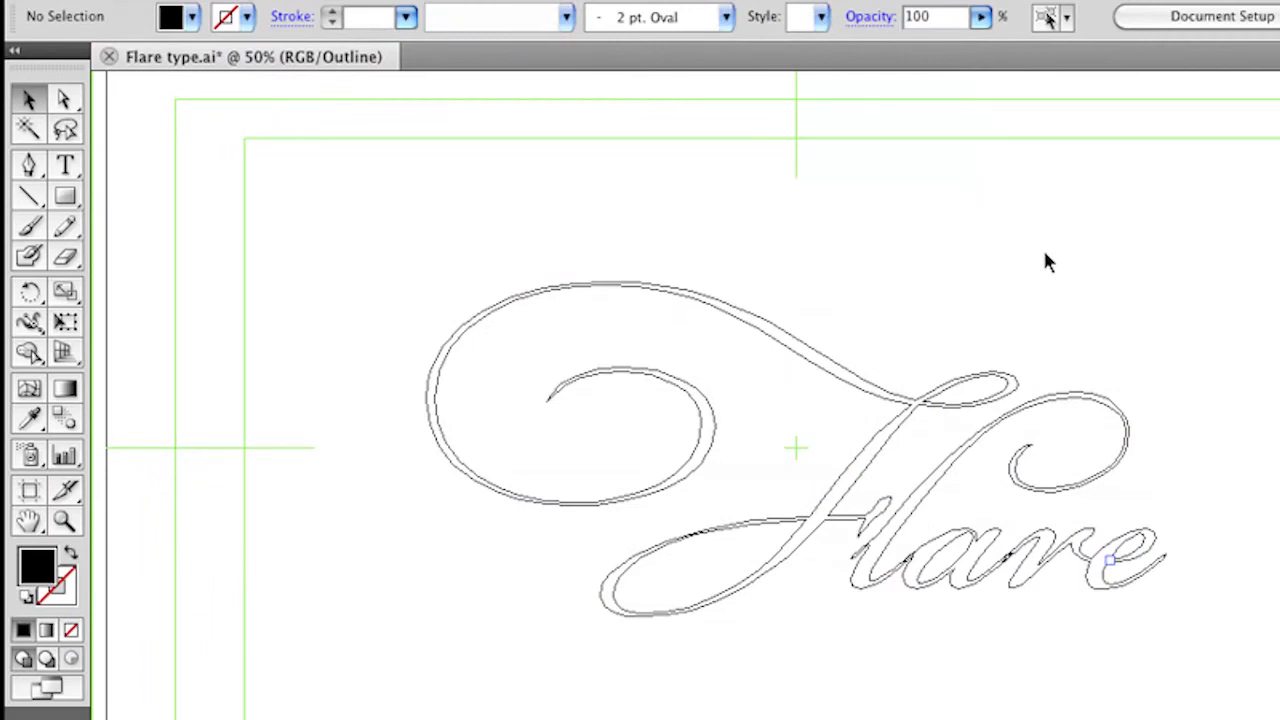
{"action": "mouse_move", "coordinate": [980, 445]}
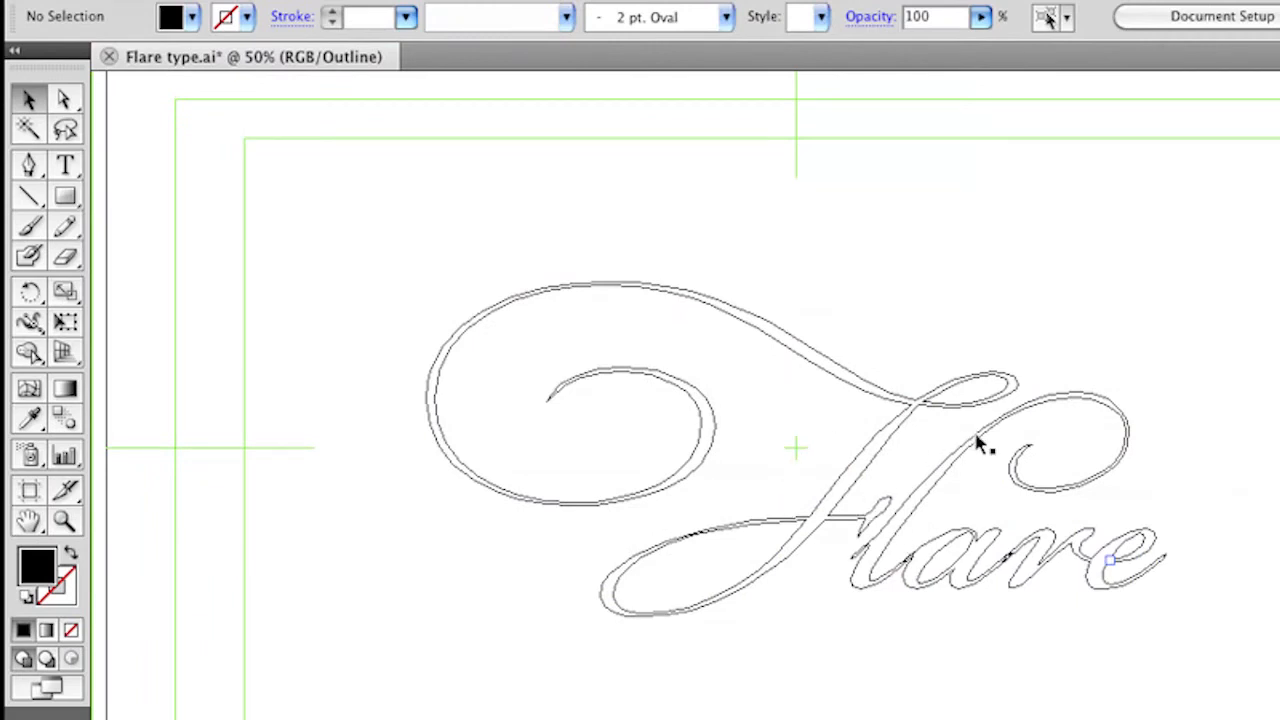
{"action": "mouse_move", "coordinate": [700, 490]}
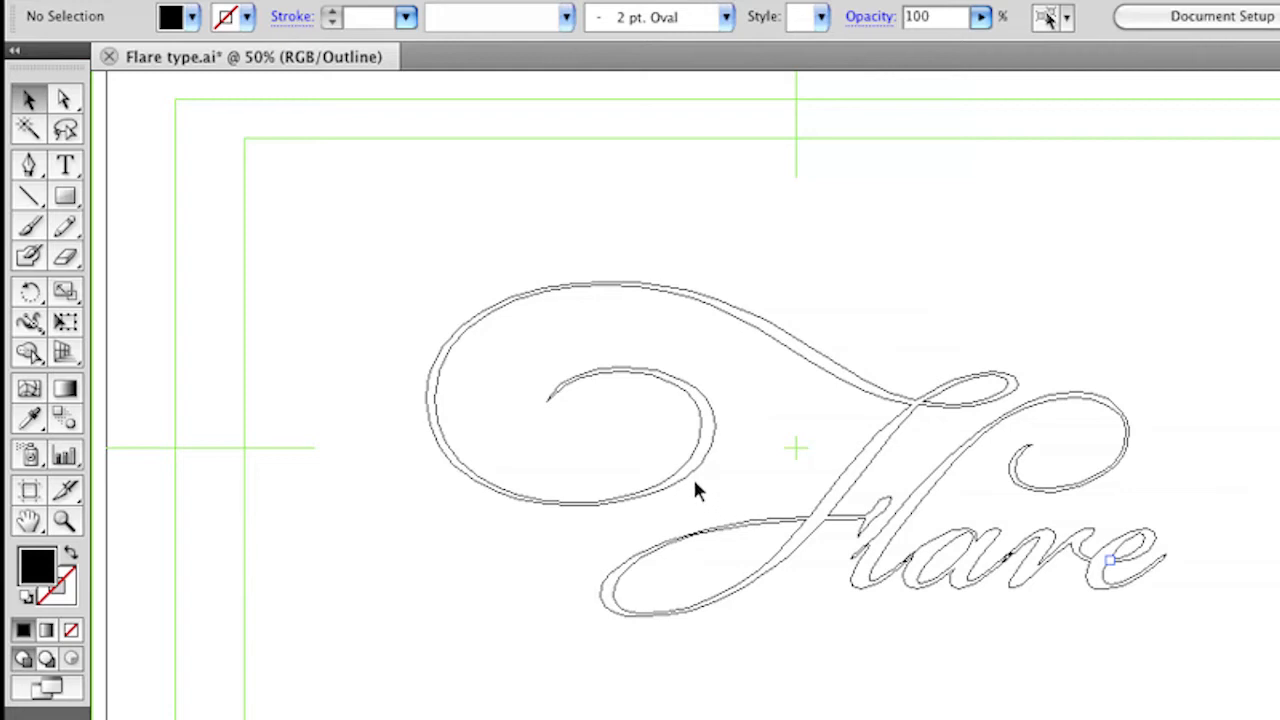
{"action": "mouse_move", "coordinate": [398, 385]}
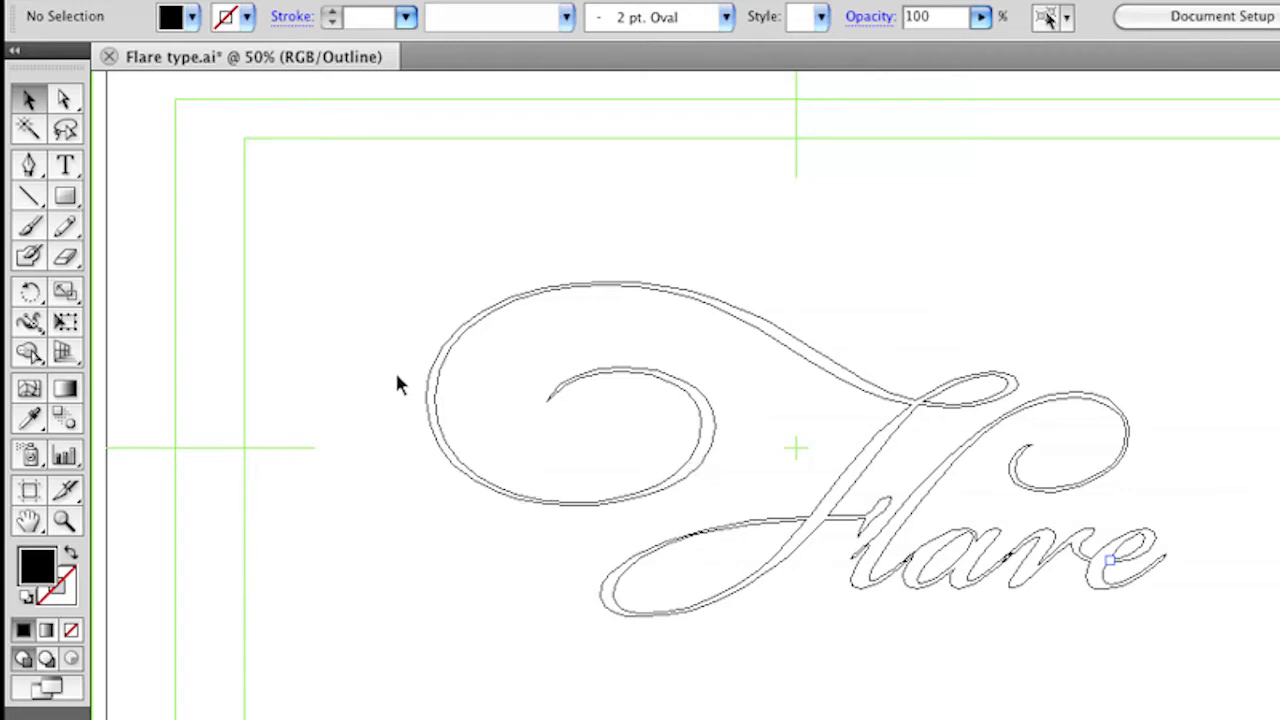
{"action": "mouse_move", "coordinate": [1023, 503]}
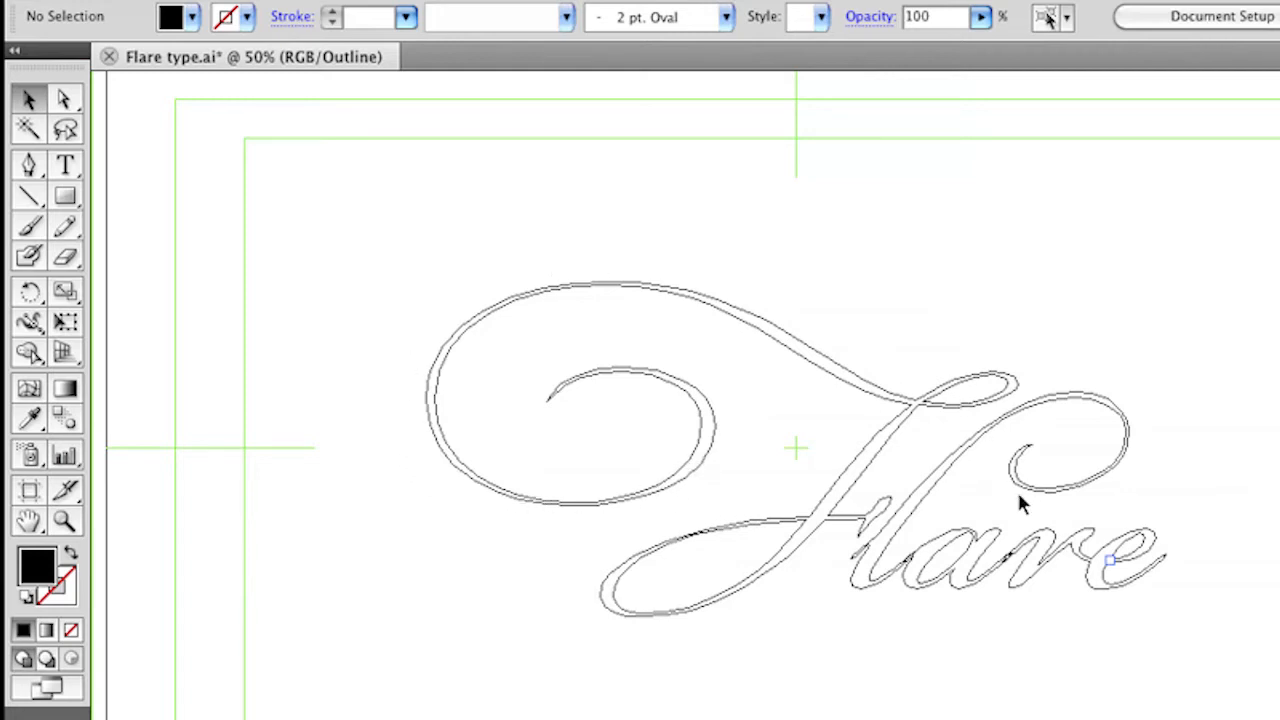
{"action": "mouse_move", "coordinate": [65, 258]}
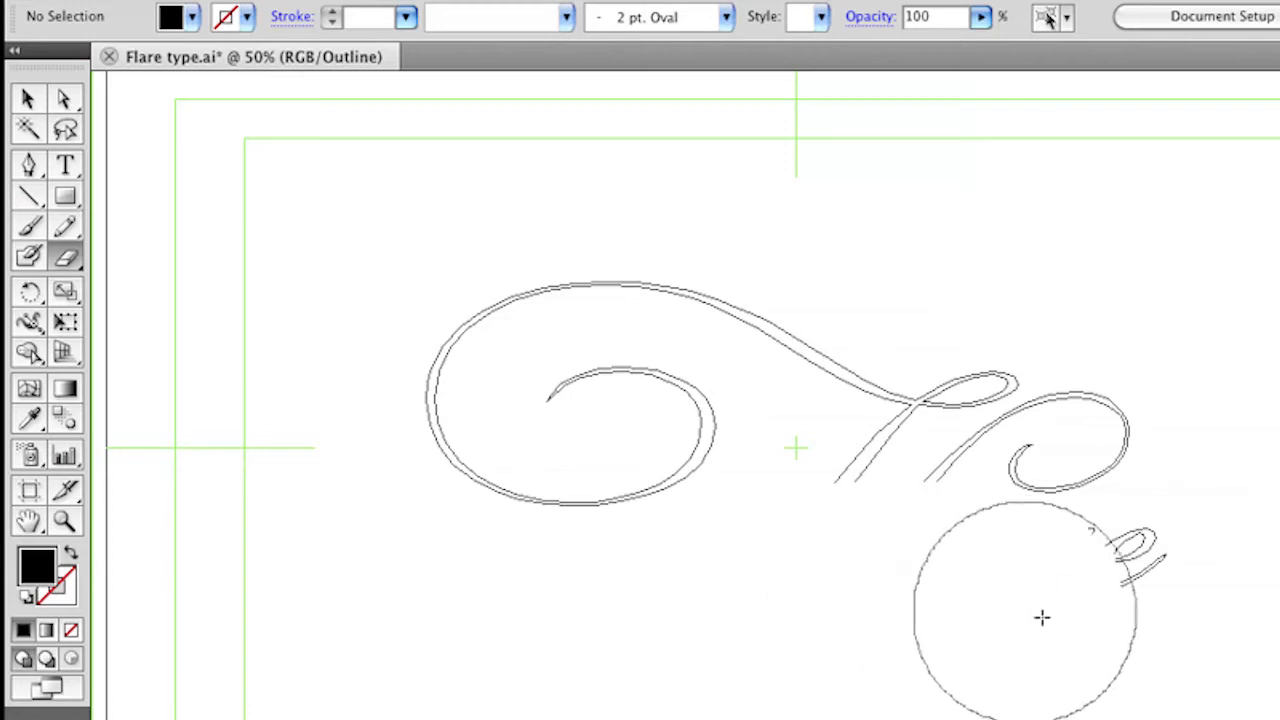
Erase the Flare letters, leaving only the F's curling swash compound path
{"action": "left_click_drag", "start_coordinate": [1042, 617], "coordinate": [847, 541]}
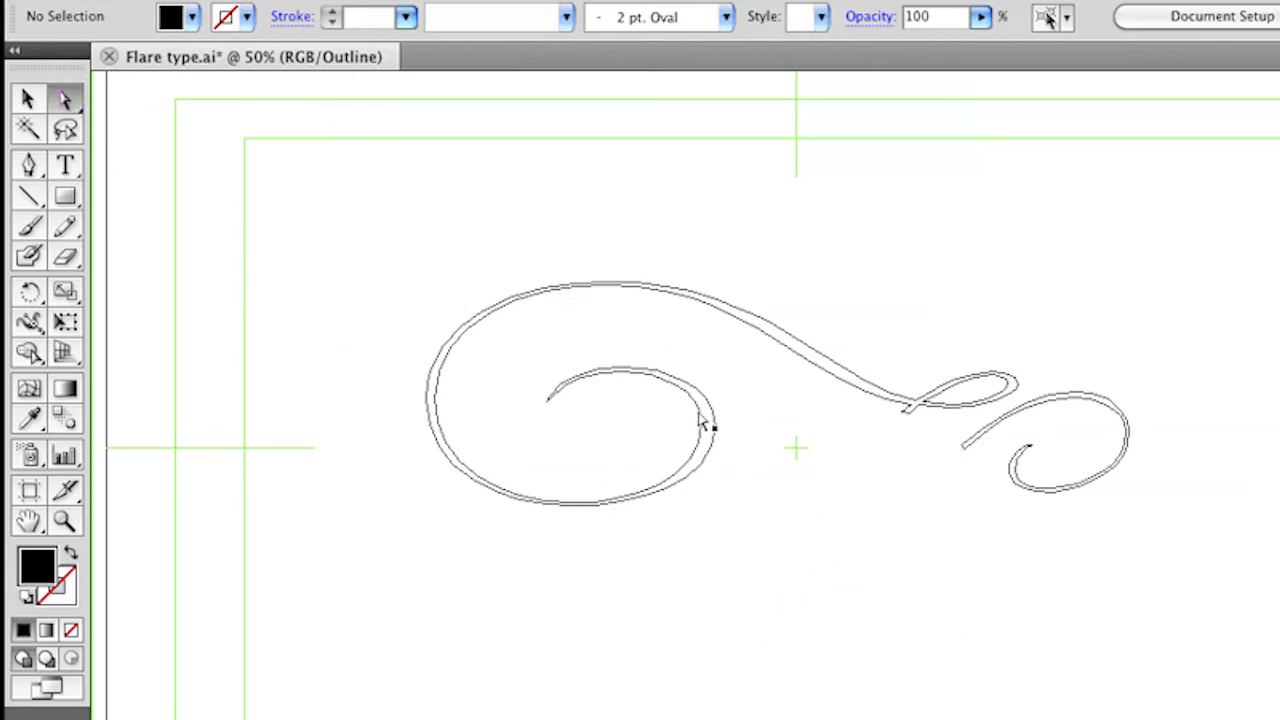
{"action": "left_click", "coordinate": [700, 415]}
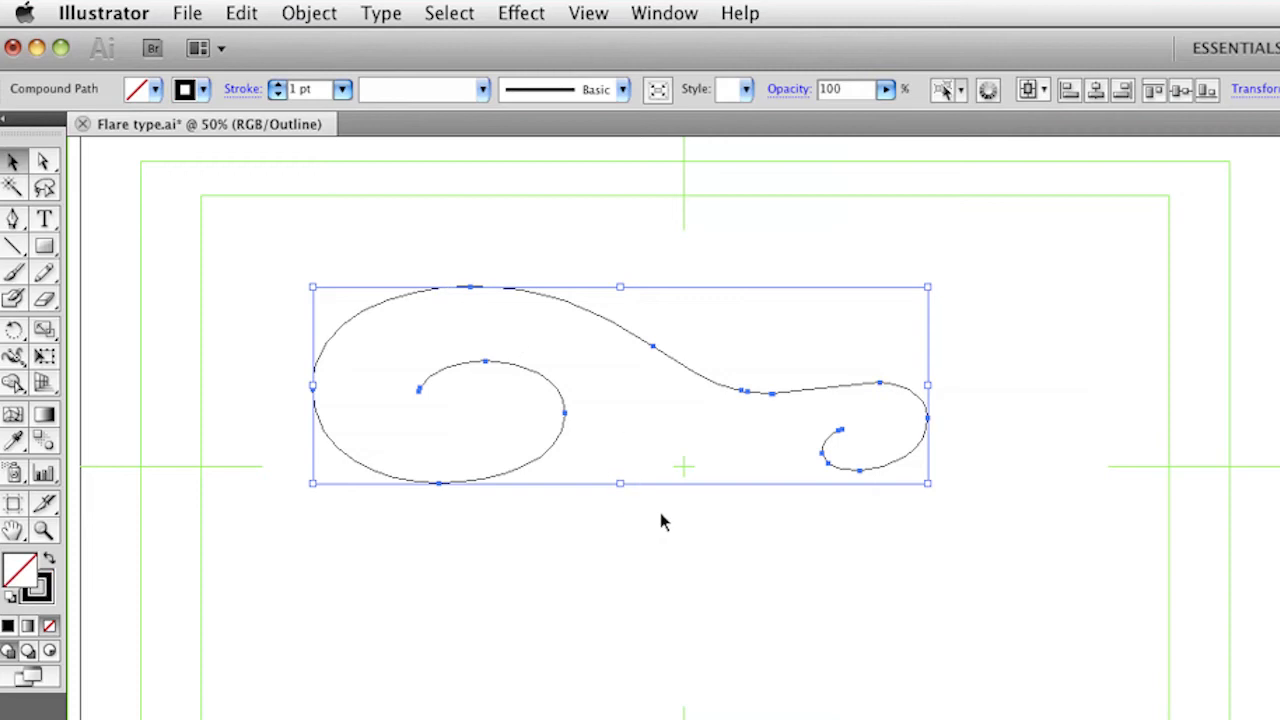
{"action": "mouse_move", "coordinate": [632, 568]}
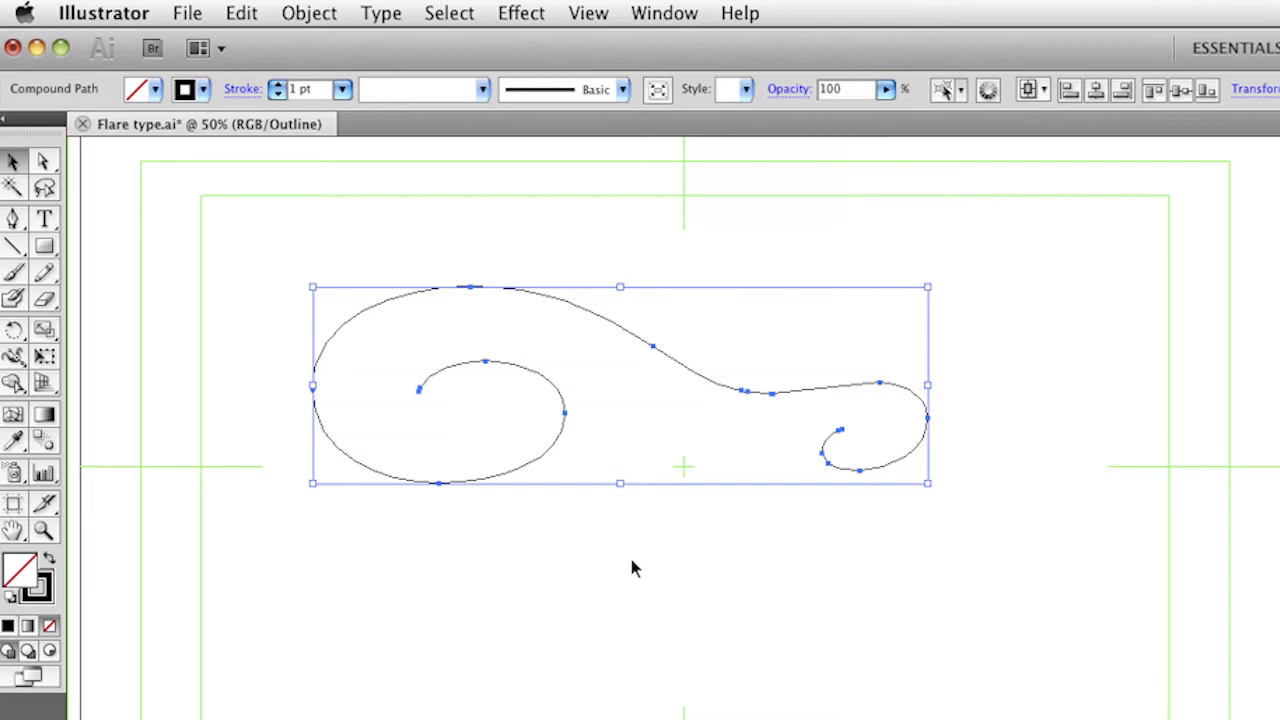
{"action": "mouse_move", "coordinate": [240, 13]}
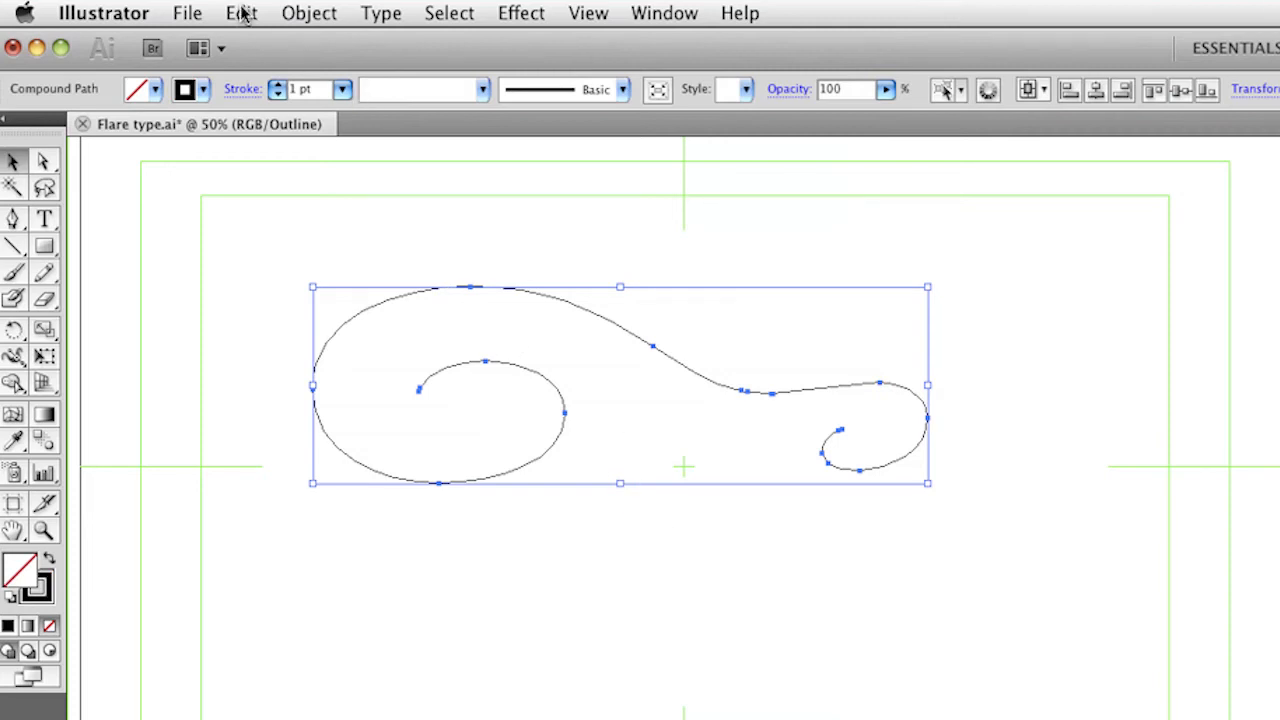
Give the swash a 1 pt stroke with no fill and begin copying it
{"action": "left_click", "coordinate": [241, 13]}
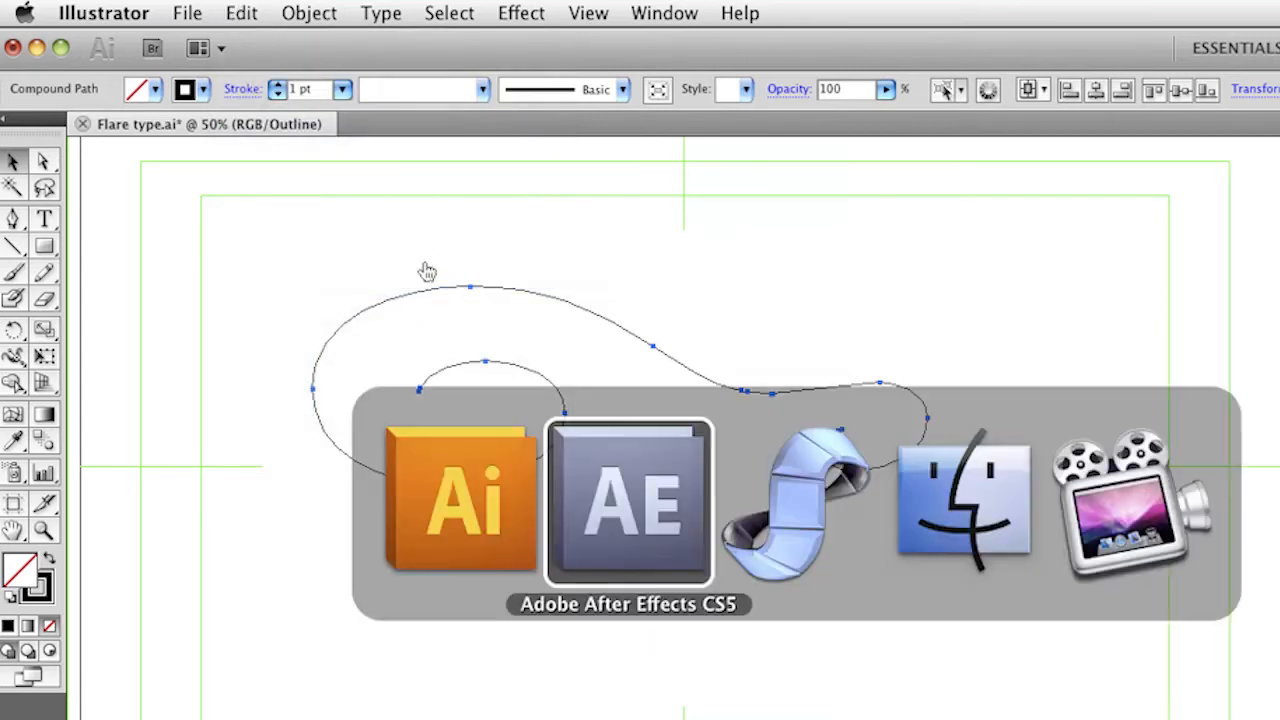
Bring After Effects forward and activate Comp 2 with the purple Flare text
{"action": "left_click", "coordinate": [628, 500]}
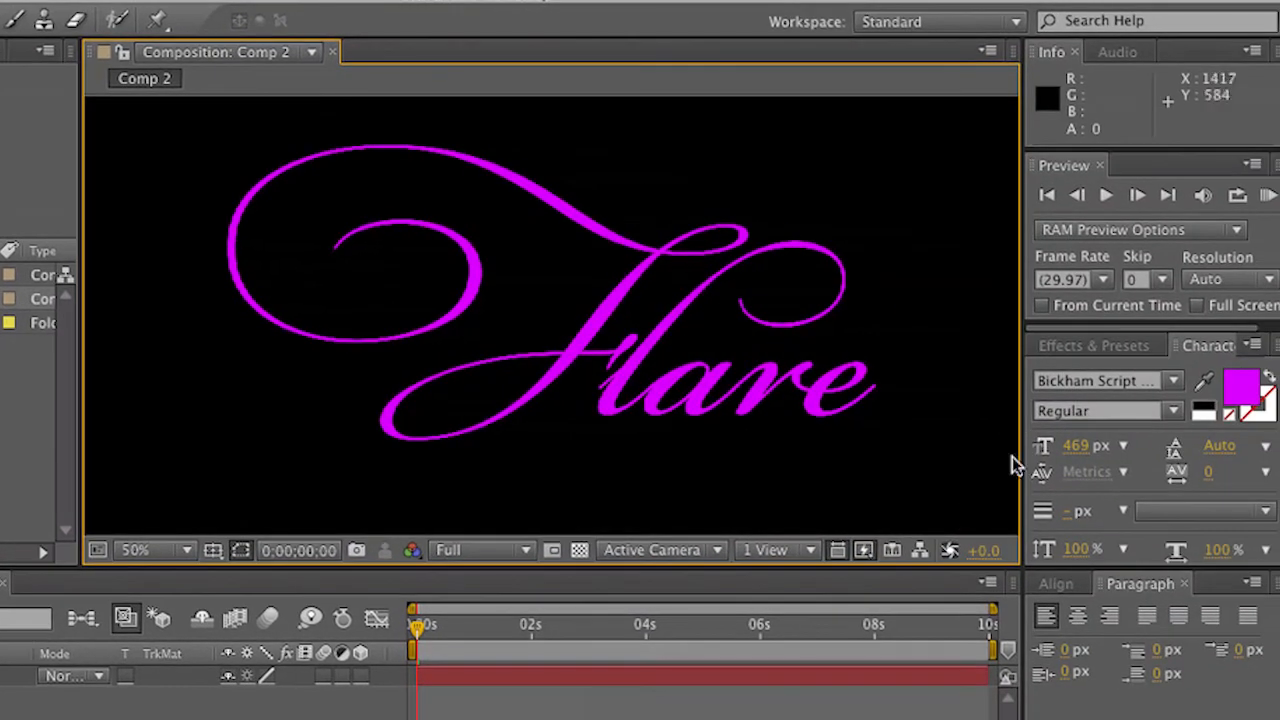
{"action": "left_click", "coordinate": [1092, 345]}
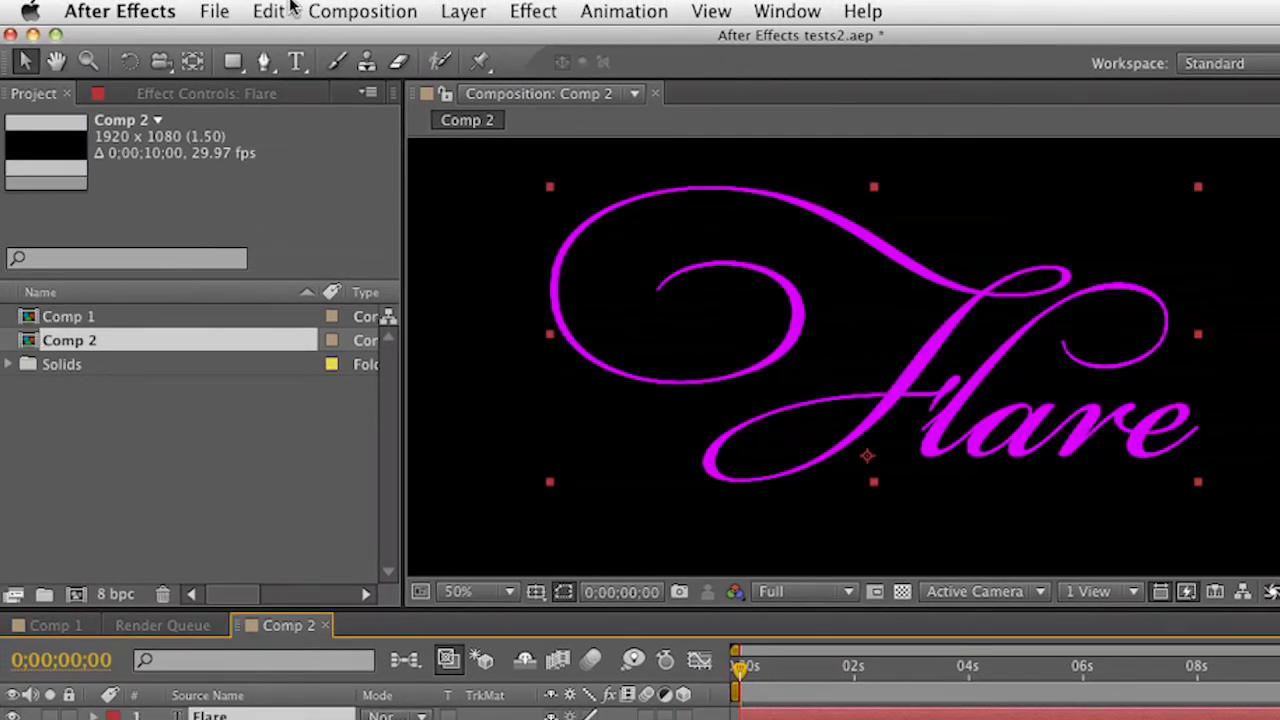
Create a black, comp-size solid named 'lens flare' via Layer > New > Solid
{"action": "left_click", "coordinate": [463, 11]}
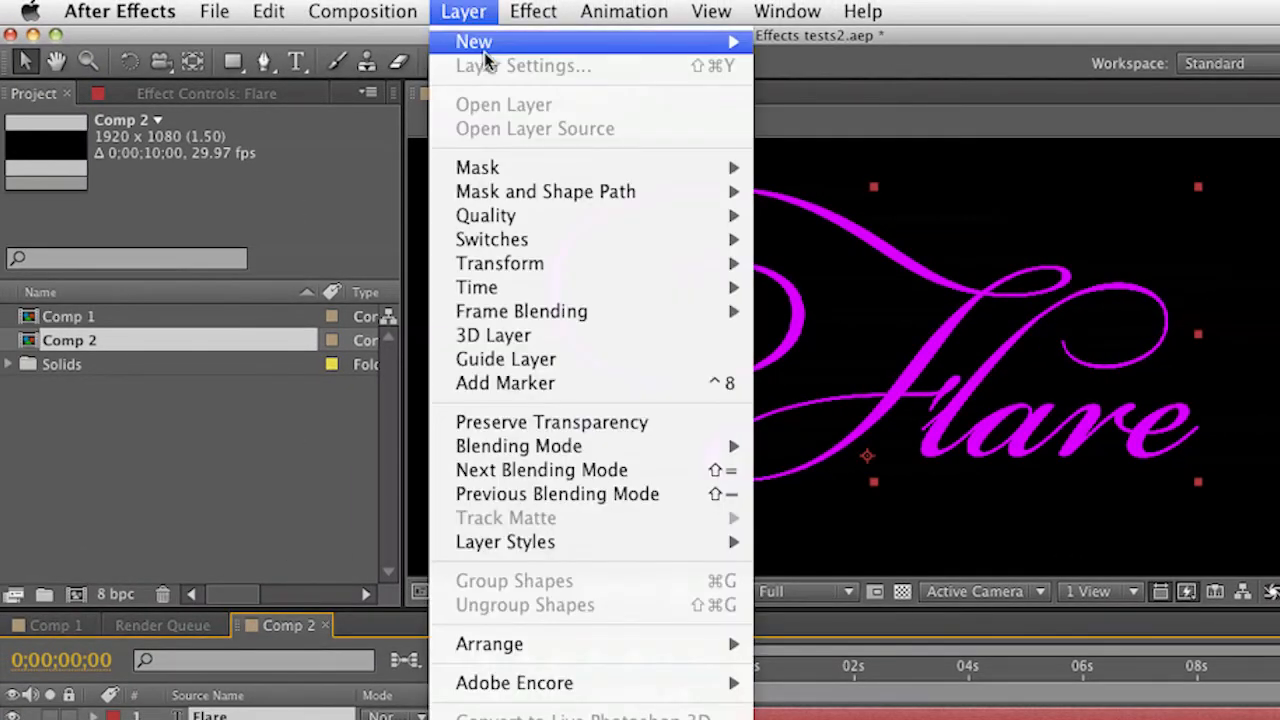
{"action": "mouse_move", "coordinate": [474, 41]}
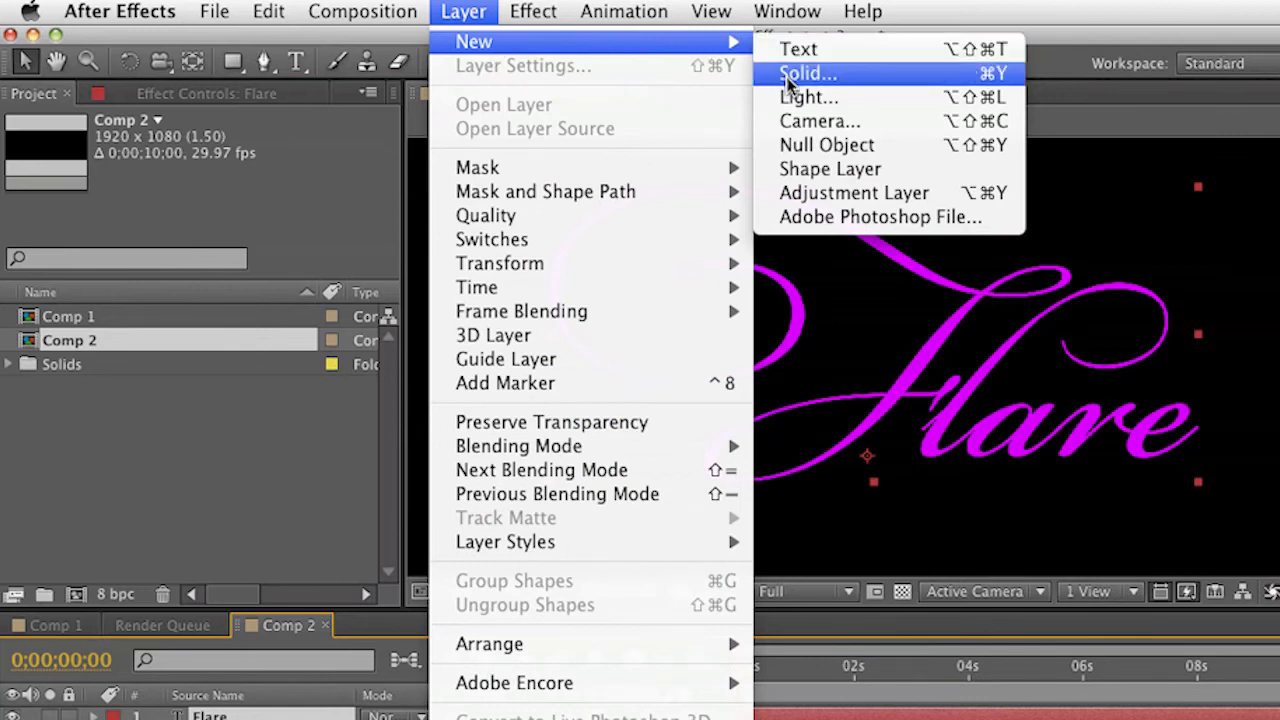
{"action": "left_click", "coordinate": [808, 73]}
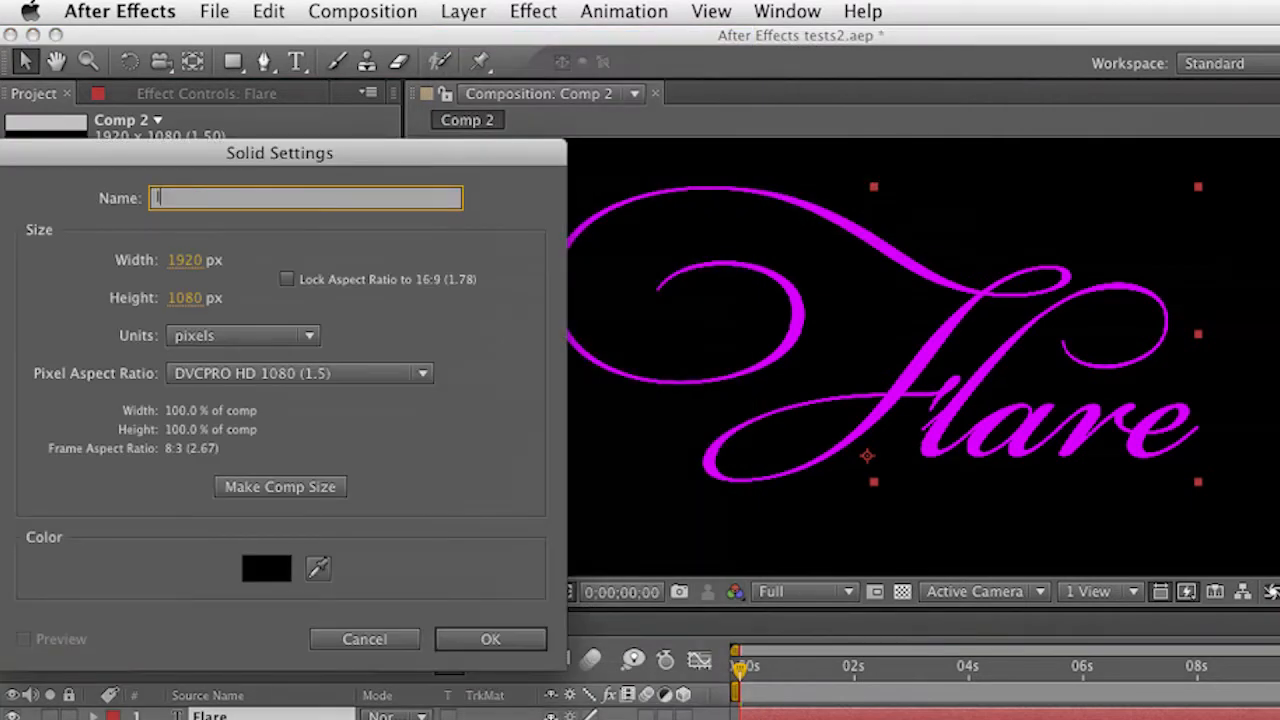
{"action": "type", "text": "lens flare"}
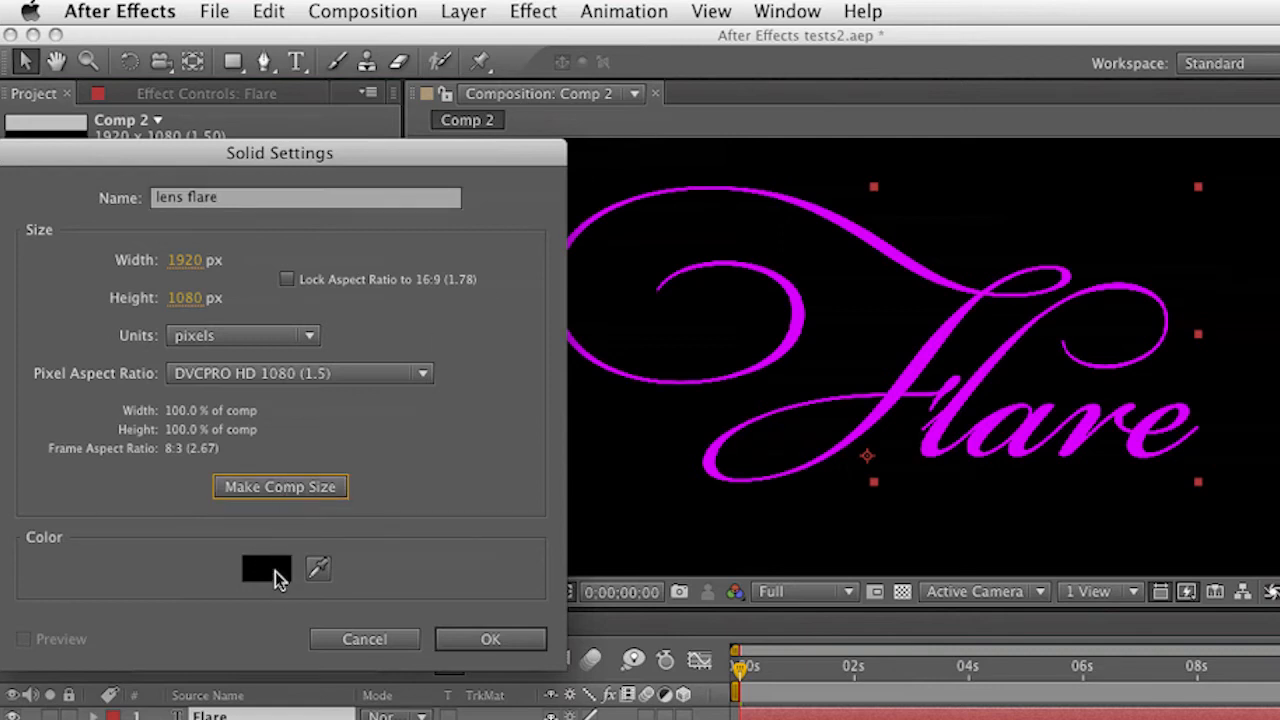
{"action": "mouse_move", "coordinate": [490, 630]}
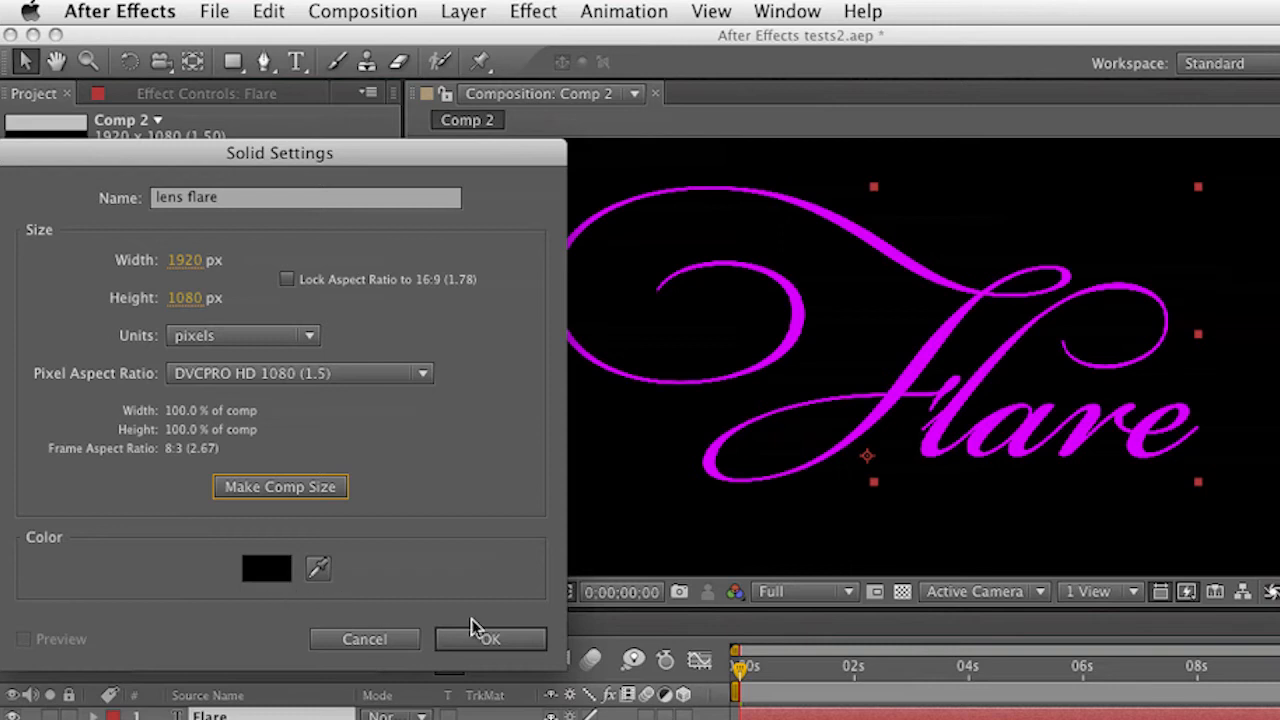
{"action": "left_click", "coordinate": [490, 639]}
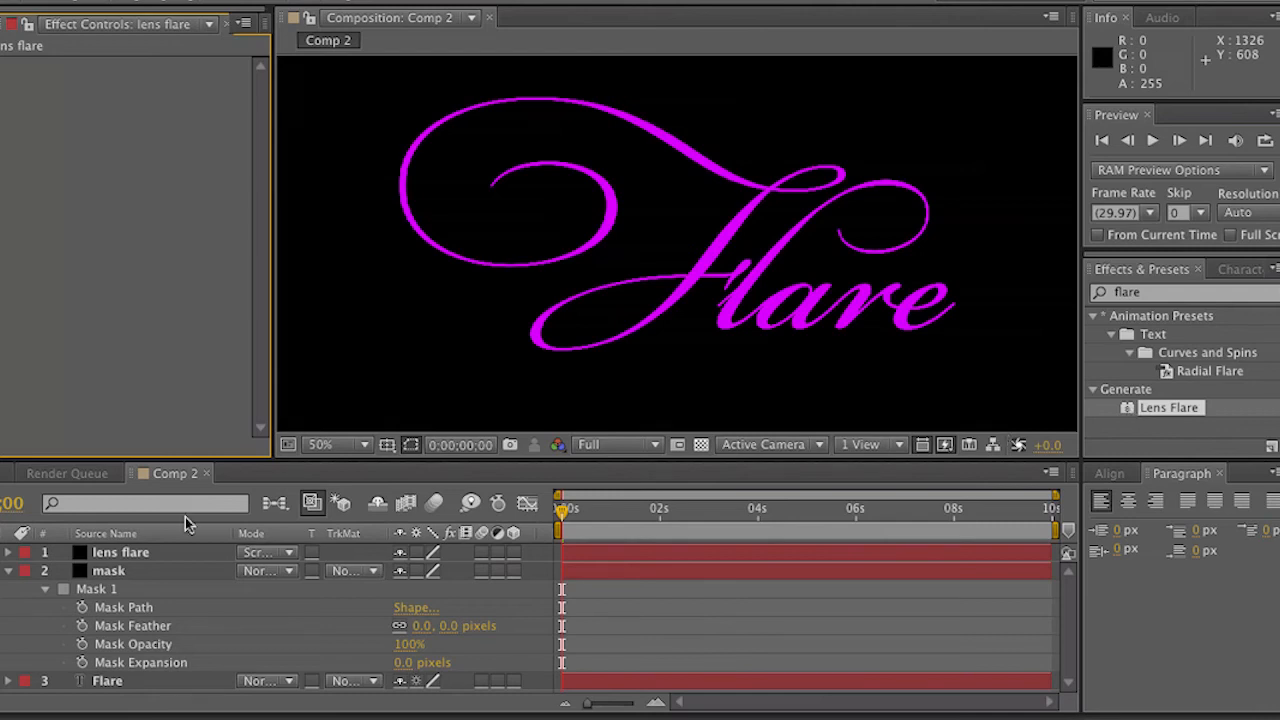
{"action": "mouse_move", "coordinate": [1130, 415]}
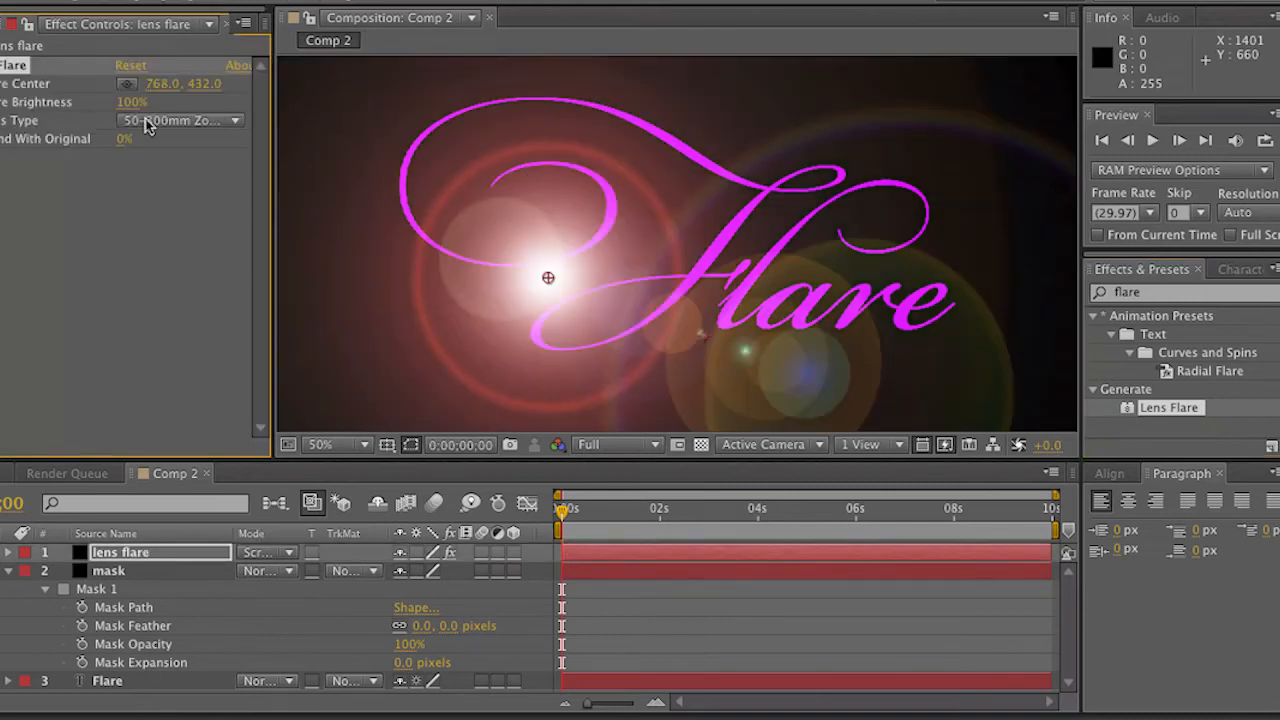
Set the Lens Flare to 35mm Prime lens type with Flare Brightness 60
{"action": "left_click", "coordinate": [180, 120]}
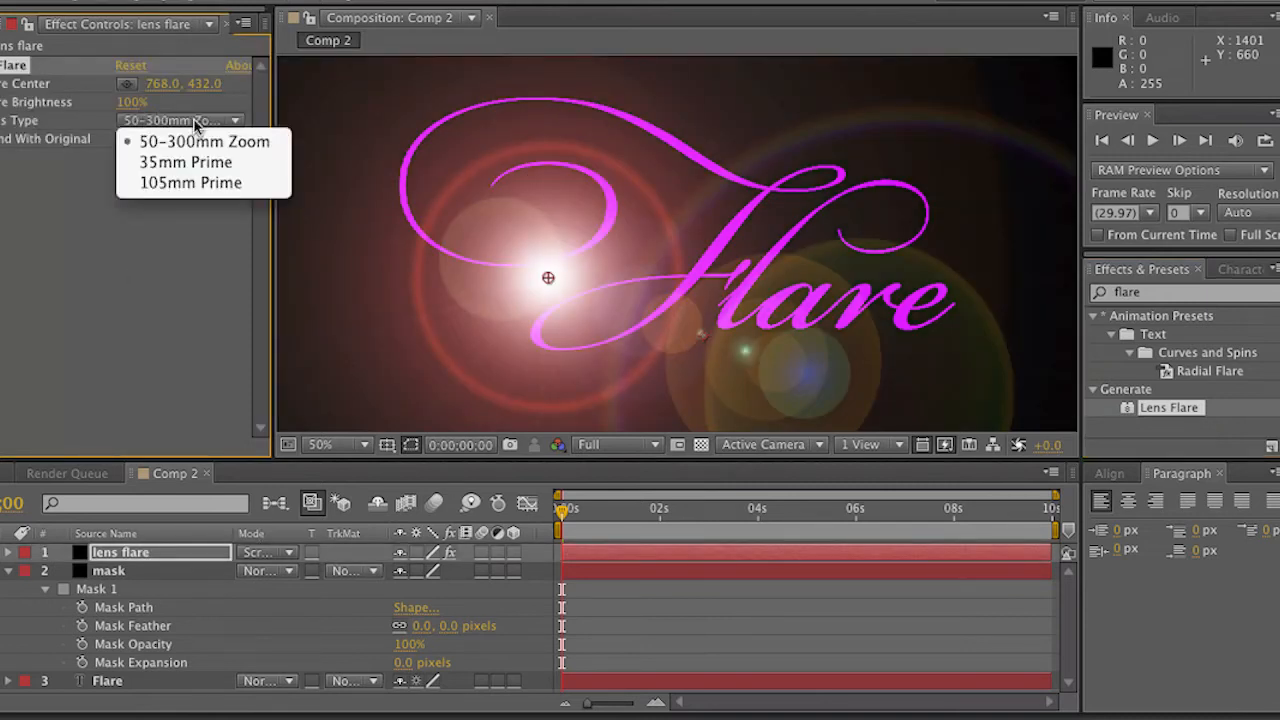
{"action": "left_click", "coordinate": [185, 161]}
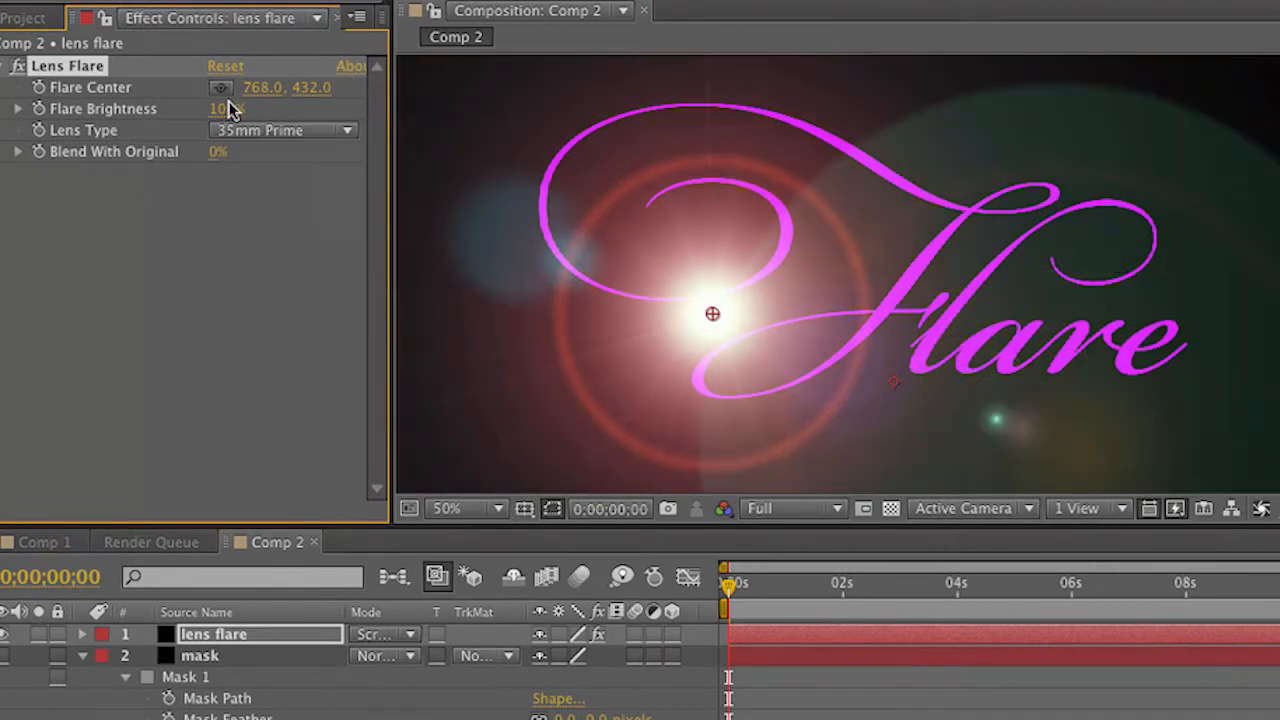
{"action": "left_click", "coordinate": [230, 108]}
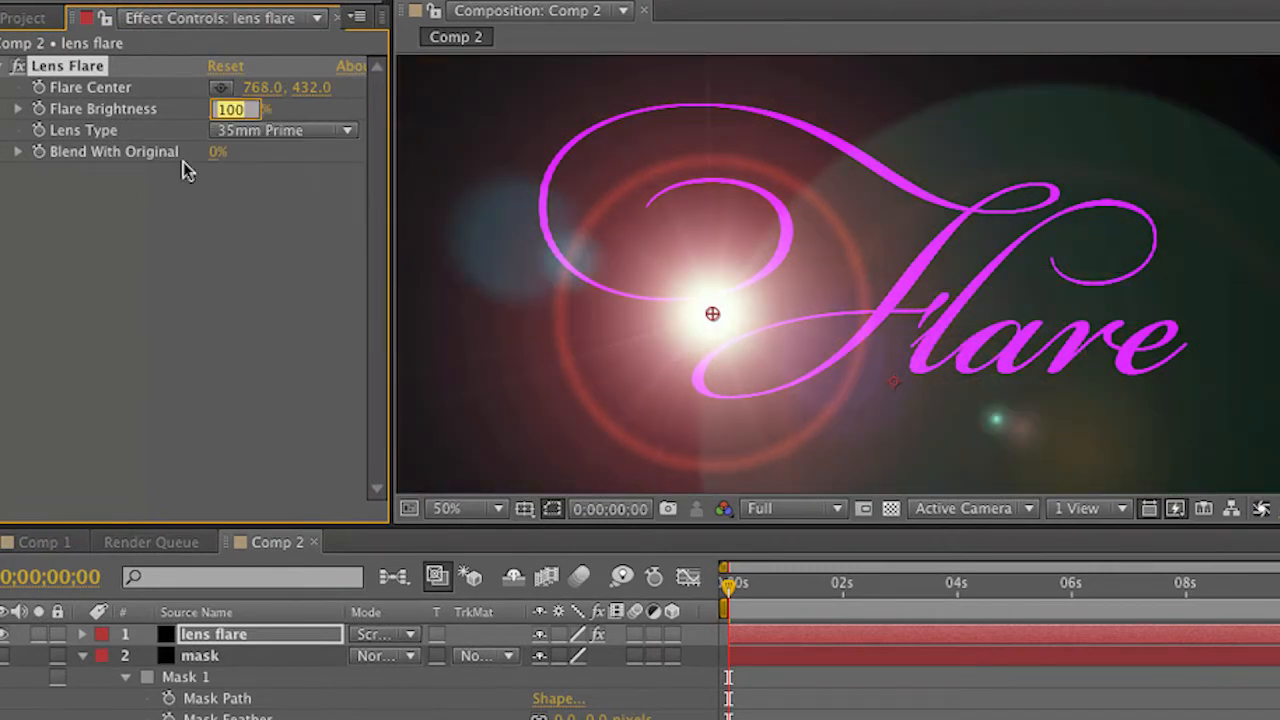
{"action": "type", "text": "60%"}
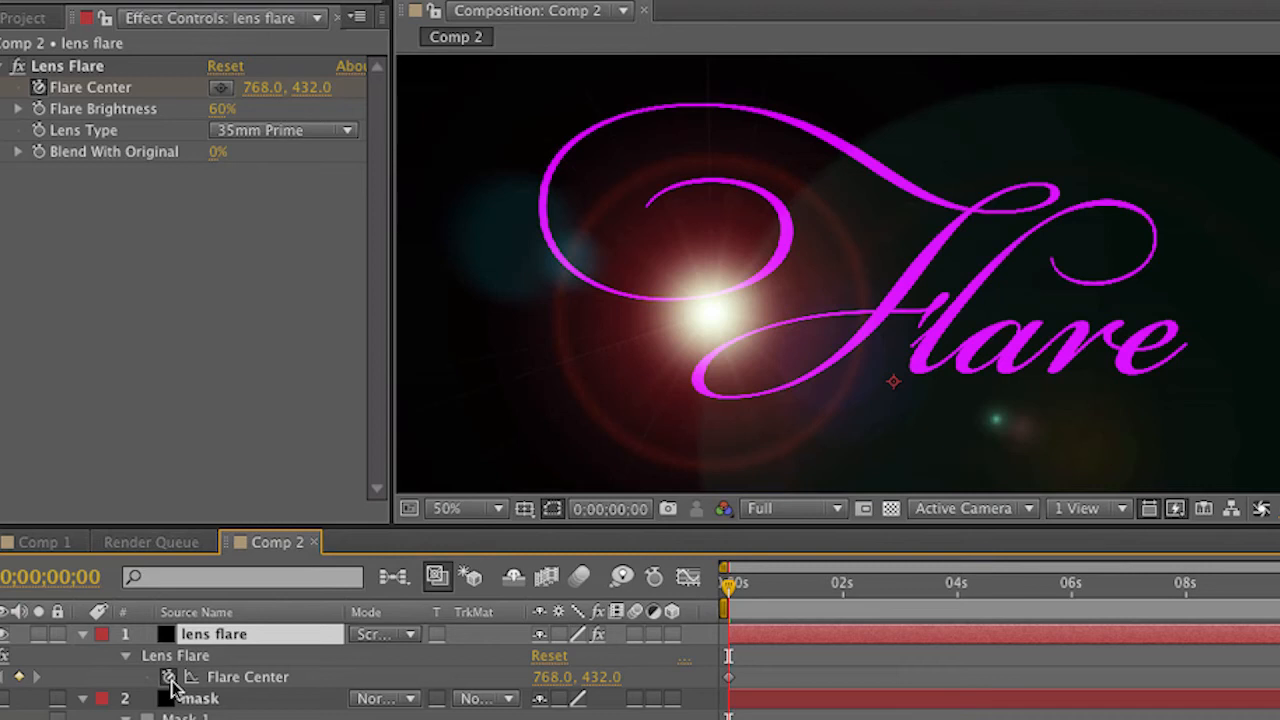
Clear the Flare Center stopwatch keyframe and dismiss the resulting error dialog
{"action": "left_click", "coordinate": [170, 677]}
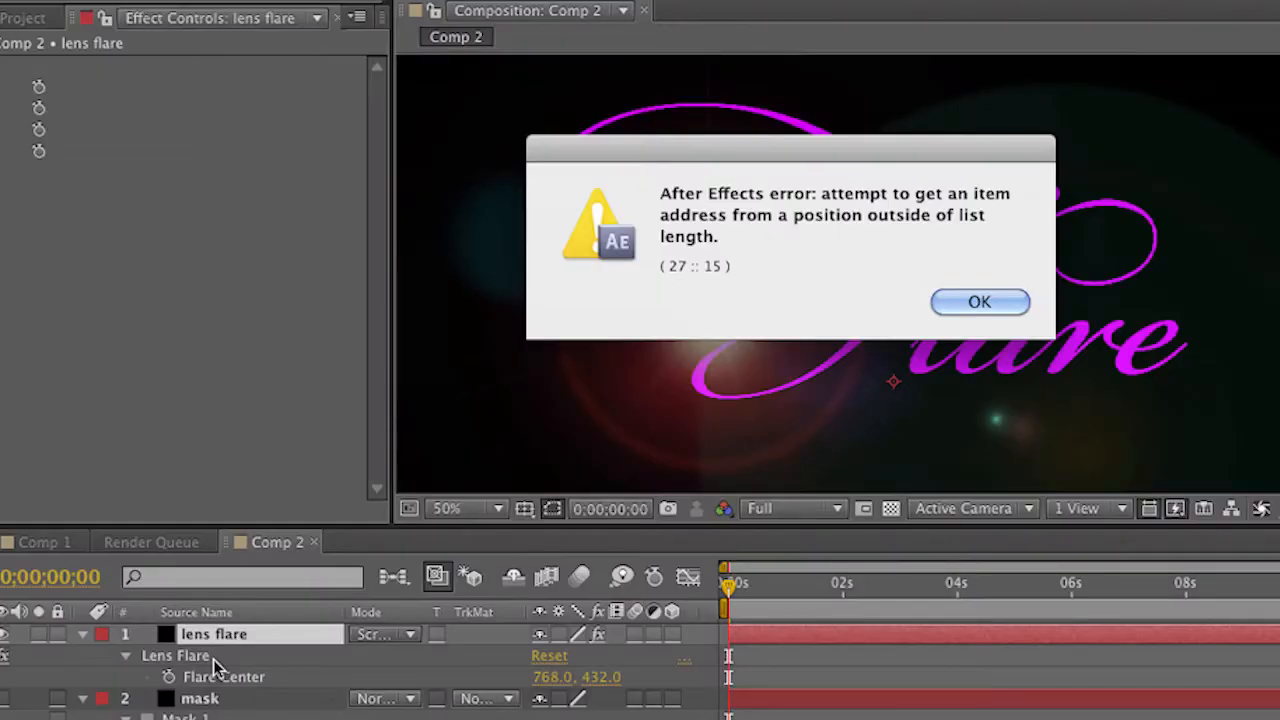
{"action": "left_click", "coordinate": [979, 302]}
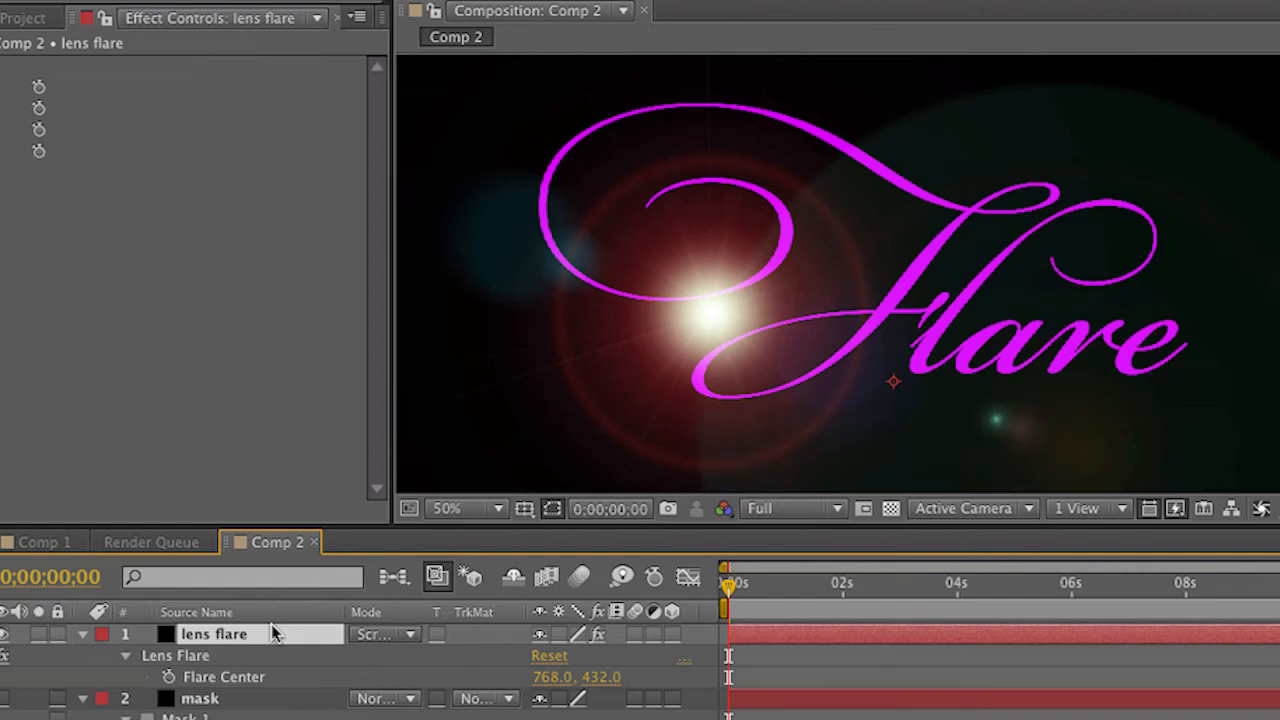
{"action": "mouse_move", "coordinate": [273, 645]}
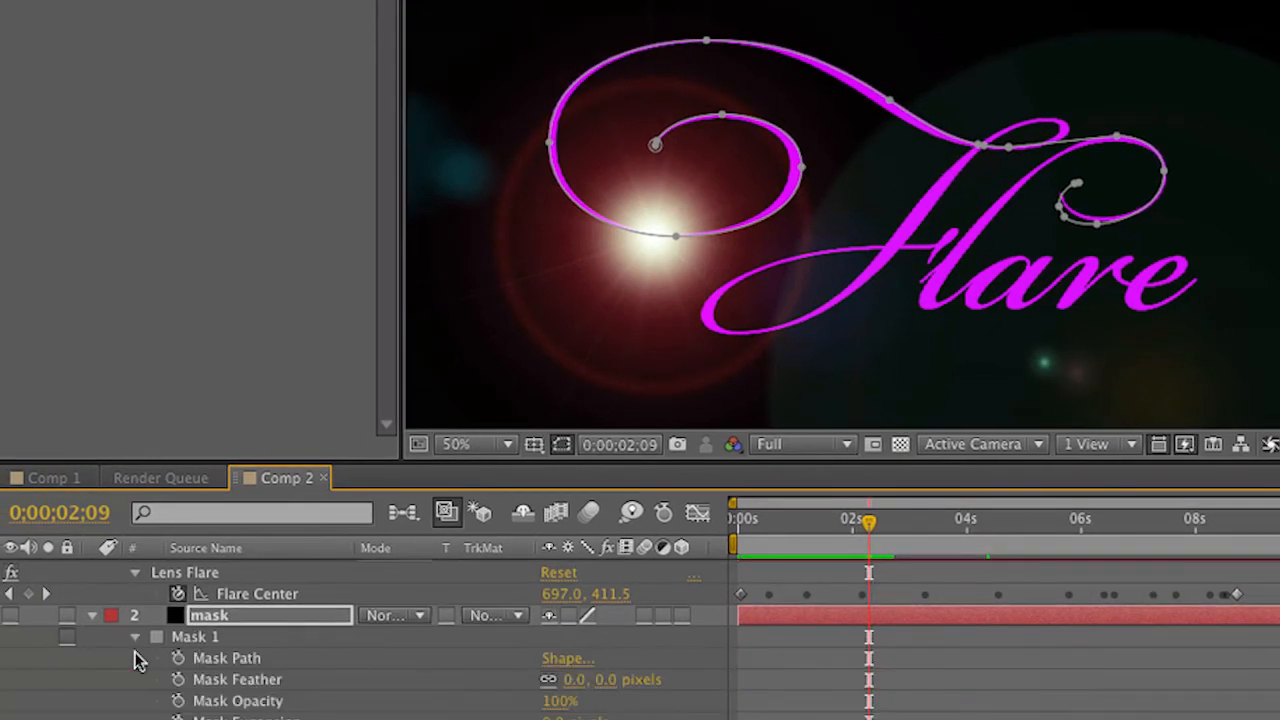
{"action": "mouse_move", "coordinate": [208, 650]}
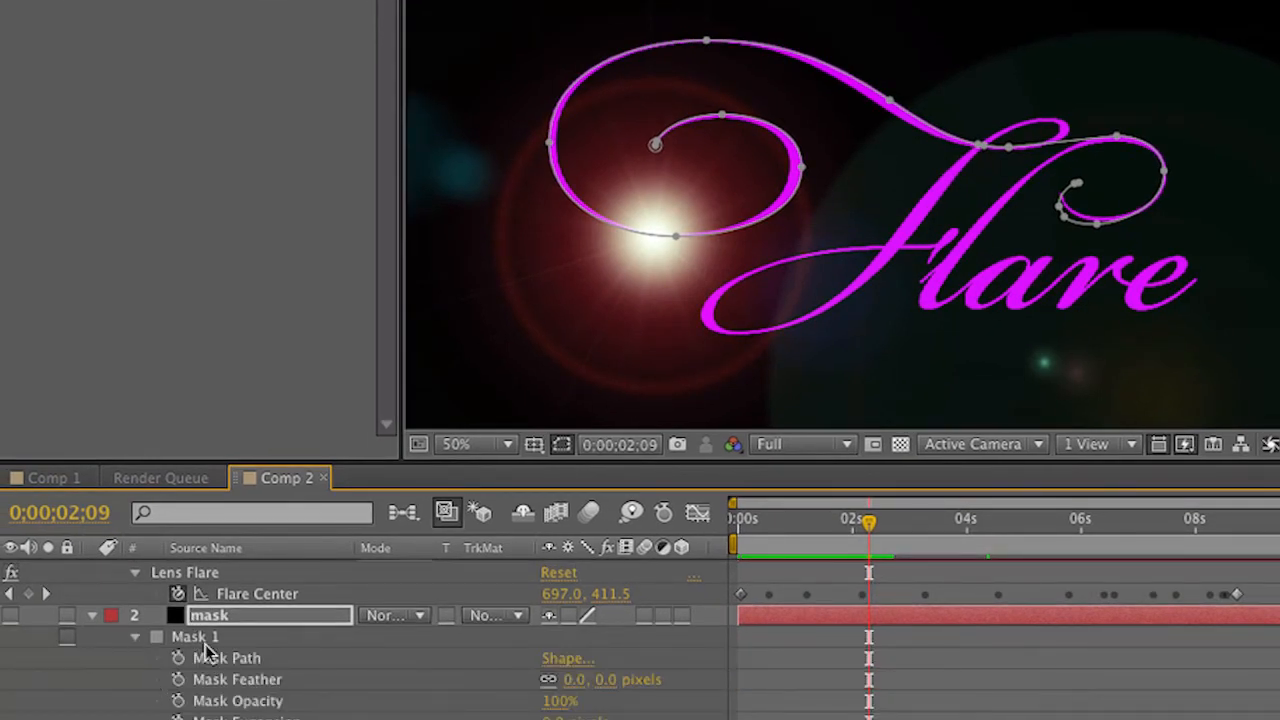
Select Mask 1's swash Mask Path and copy it with Edit > Copy
{"action": "left_click", "coordinate": [226, 657]}
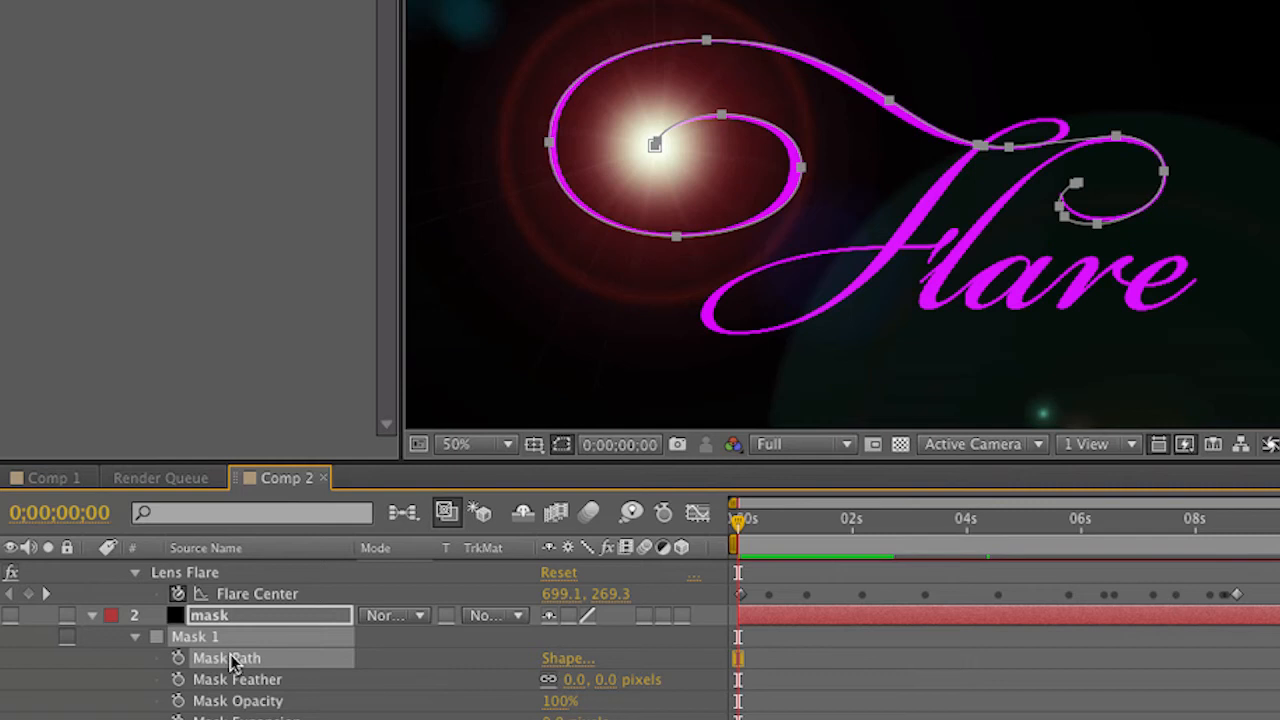
{"action": "left_click", "coordinate": [252, 9]}
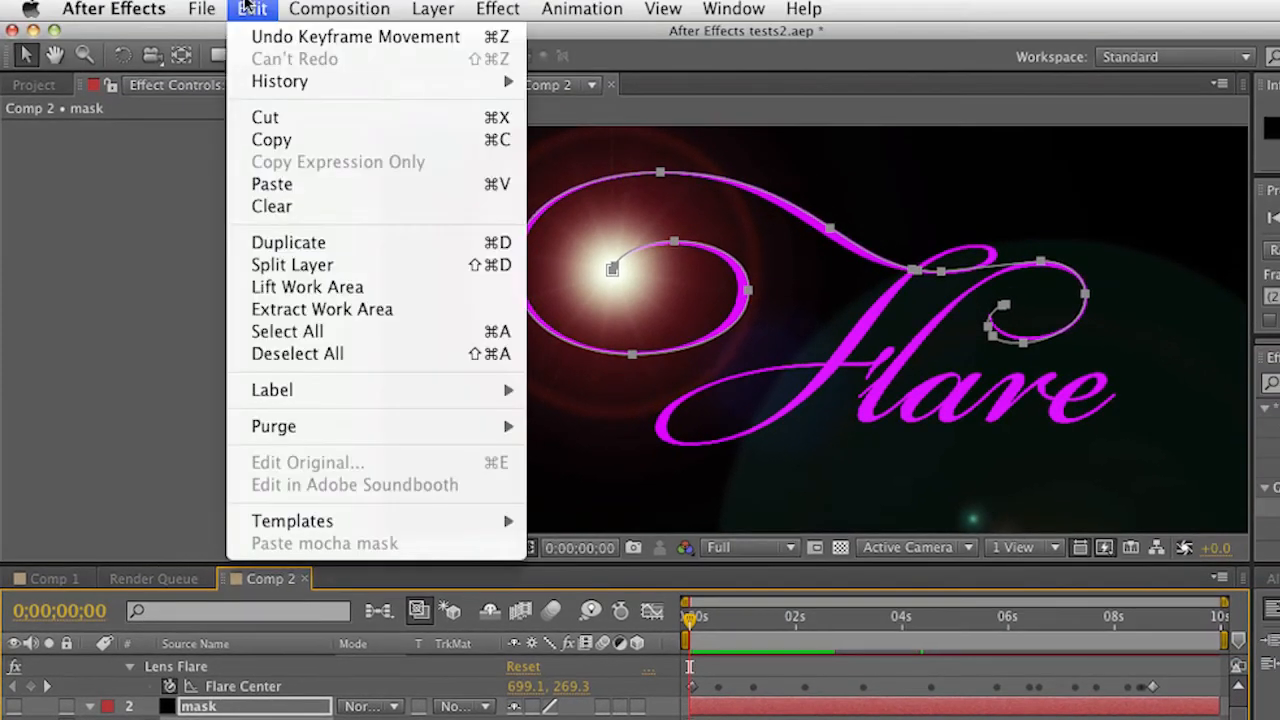
{"action": "mouse_move", "coordinate": [271, 139]}
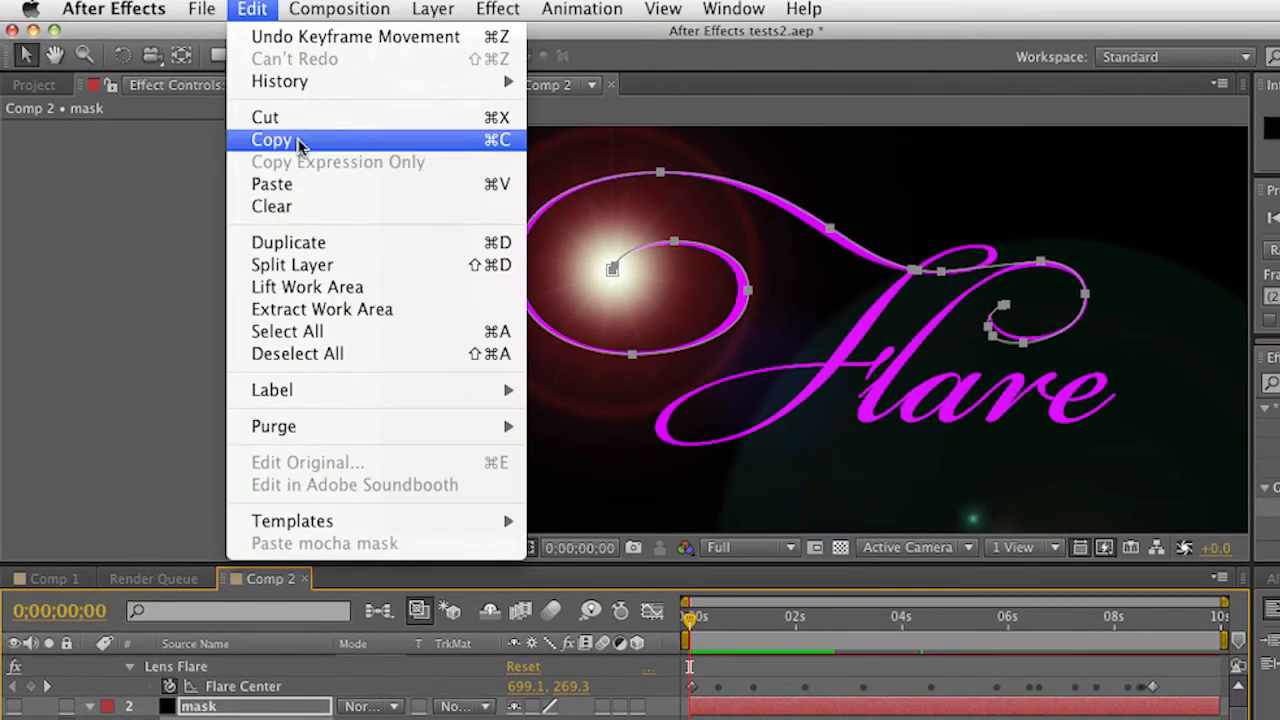
{"action": "left_click", "coordinate": [271, 139]}
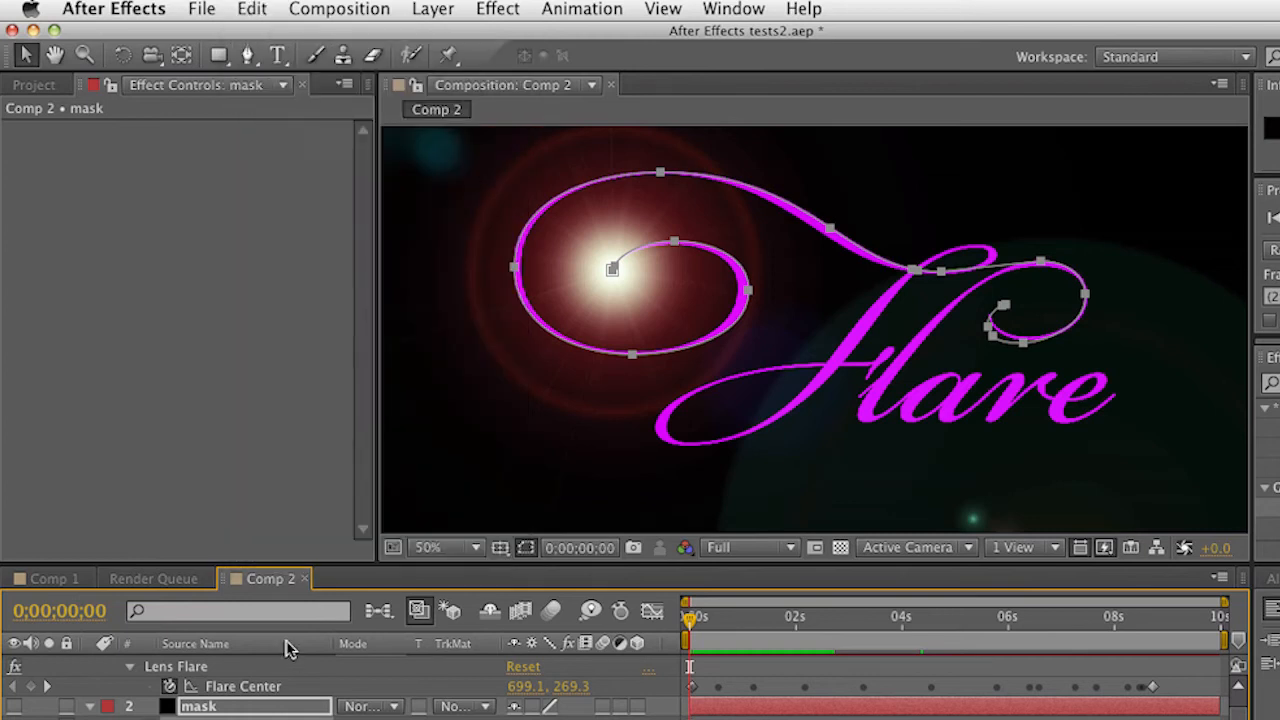
{"action": "mouse_move", "coordinate": [275, 680]}
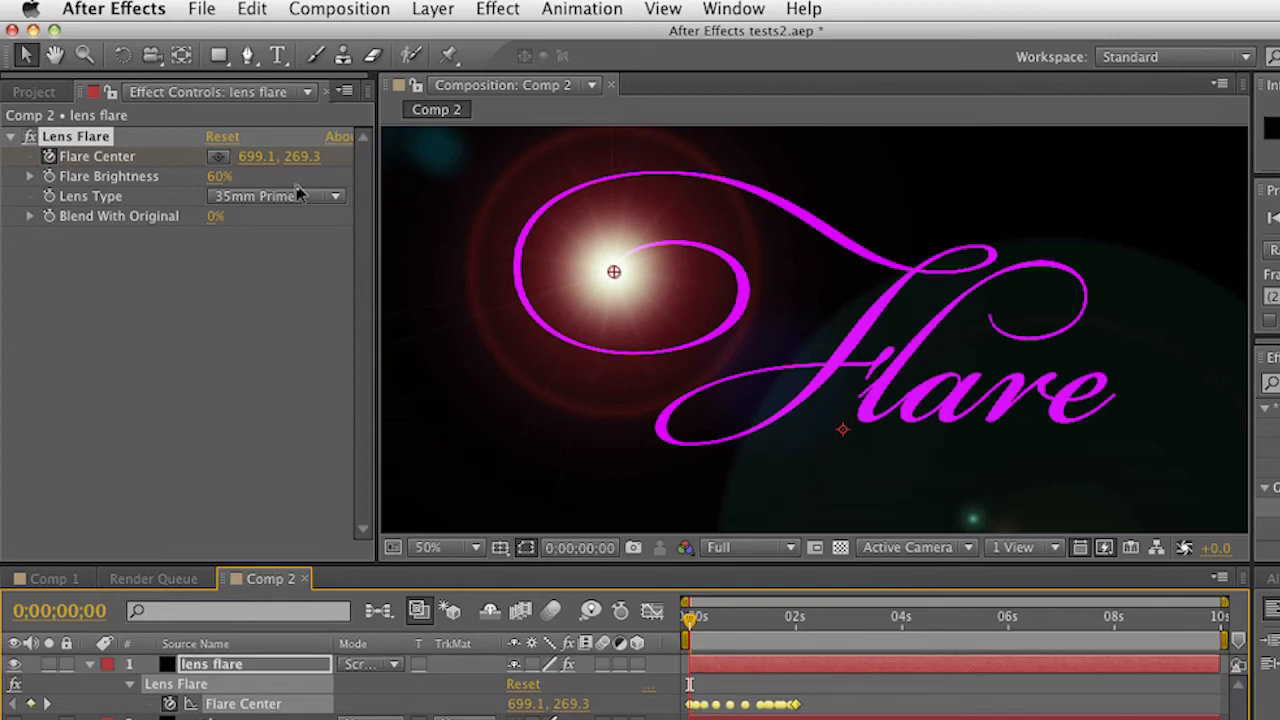
{"action": "mouse_move", "coordinate": [1270, 260]}
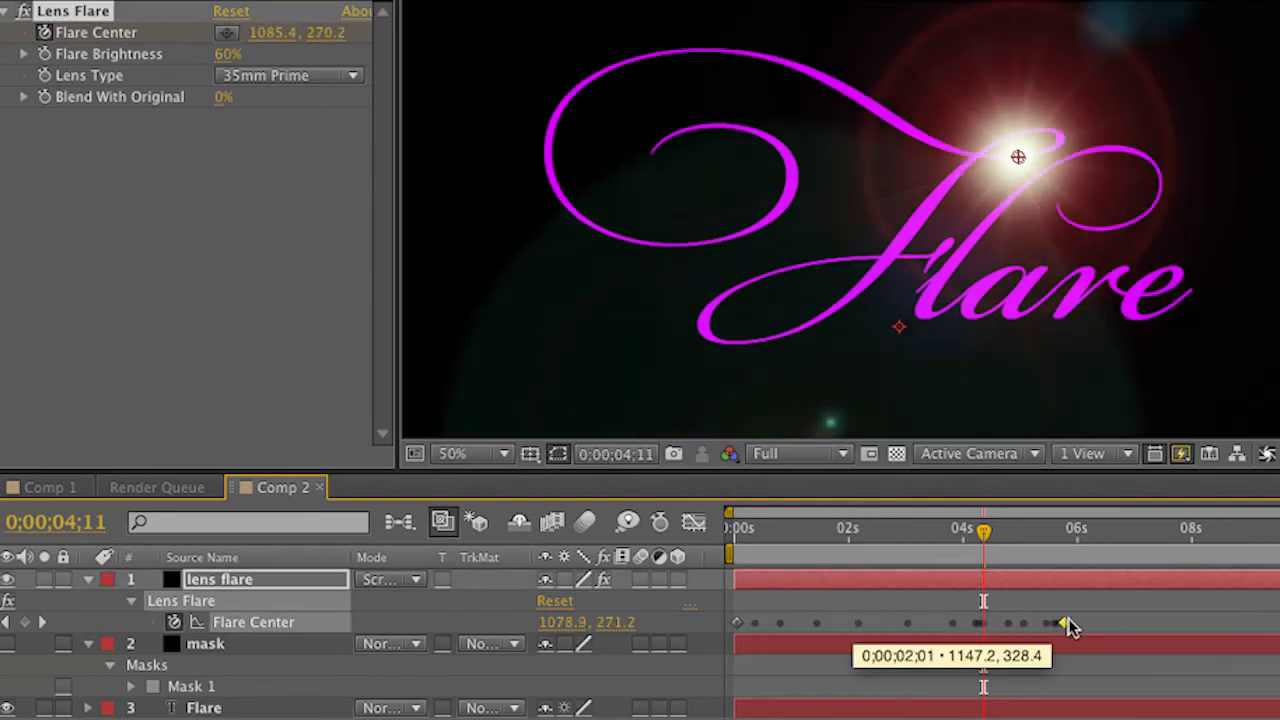
Drag the final Flare Center keyframe to about the 9-second mark
{"action": "left_click_drag", "start_coordinate": [1018, 156], "coordinate": [648, 57]}
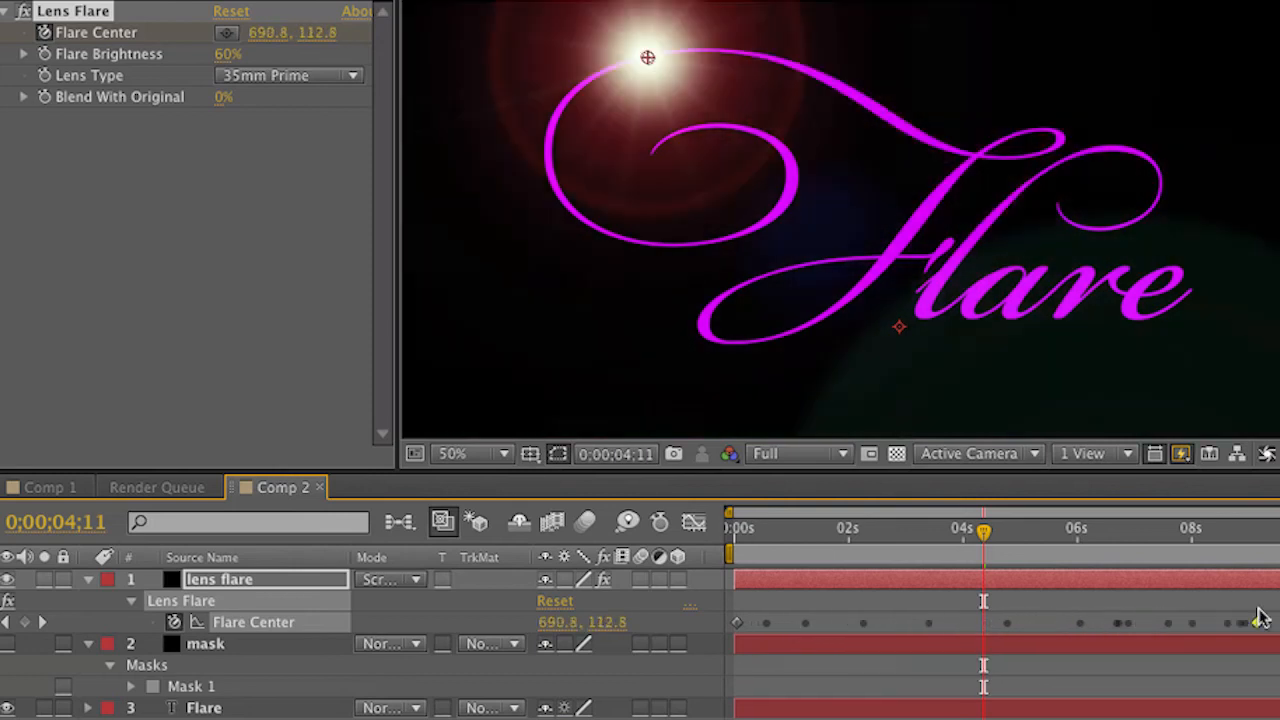
{"action": "left_click_drag", "start_coordinate": [647, 57], "coordinate": [1076, 193]}
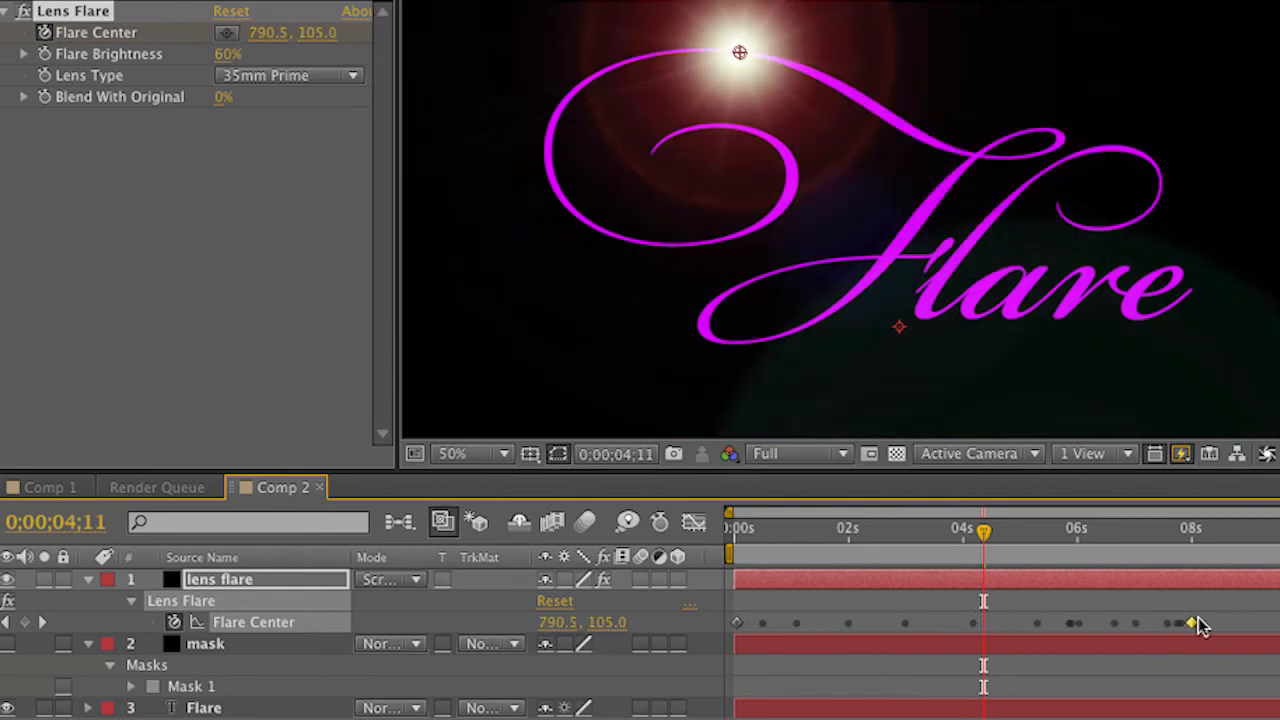
{"action": "left_click_drag", "start_coordinate": [740, 52], "coordinate": [665, 54]}
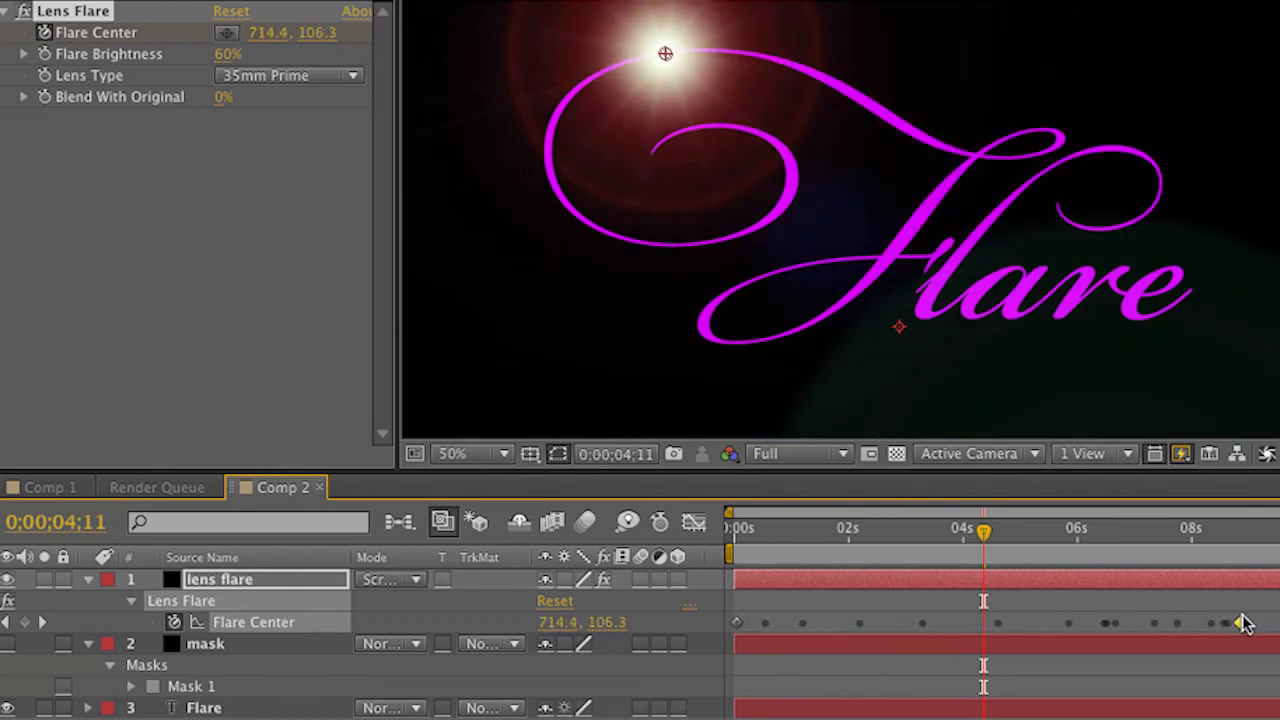